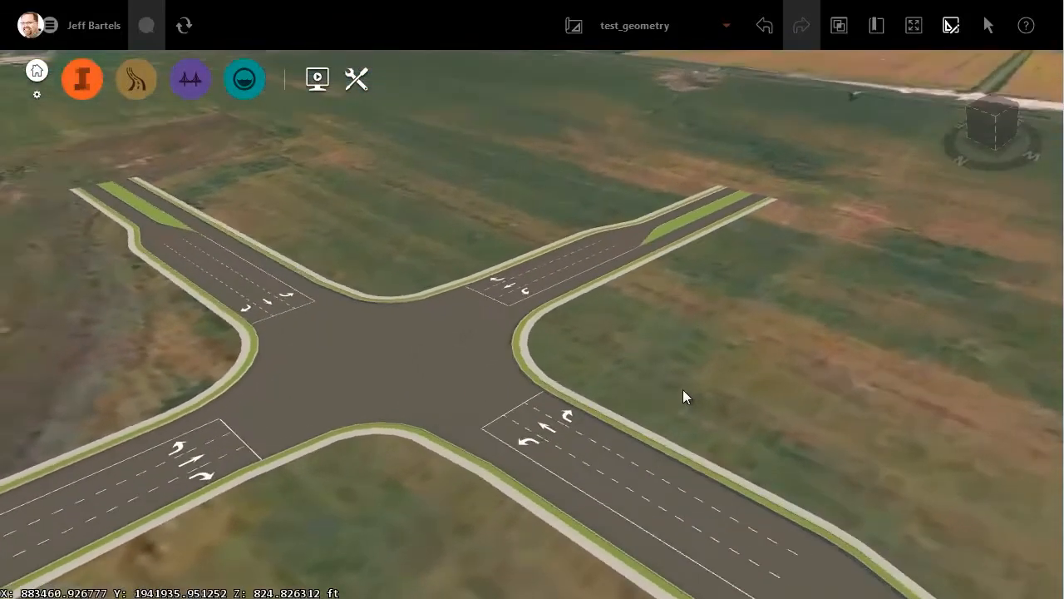
Inspect the intersection and its legs from several angles, then return to the My Models list.
{"action": "left_click_drag", "start_coordinate": [685, 396], "coordinate": [526, 439]}
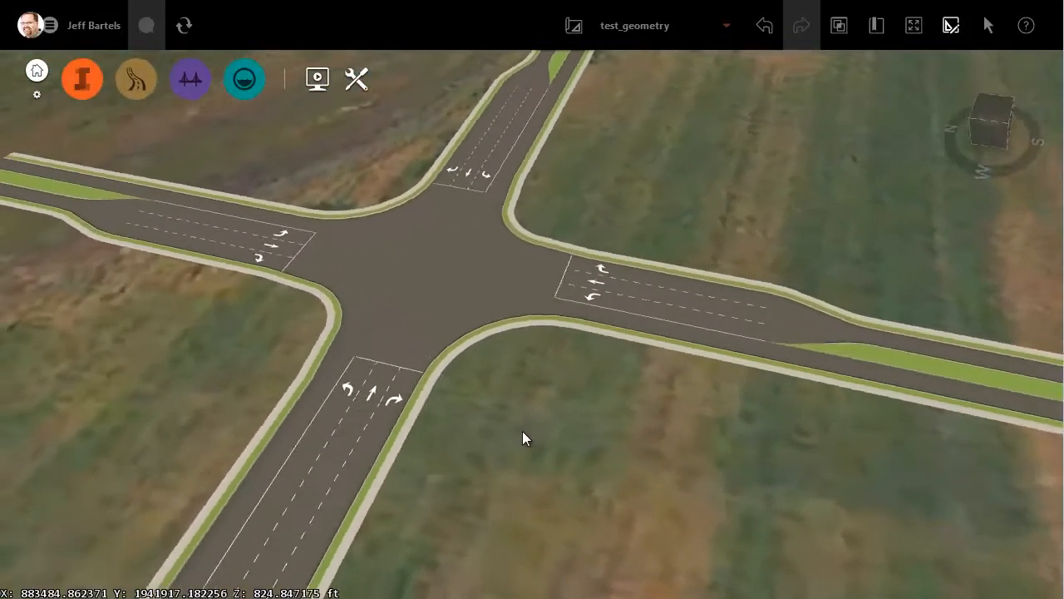
{"action": "left_click_drag", "start_coordinate": [524, 439], "coordinate": [433, 273]}
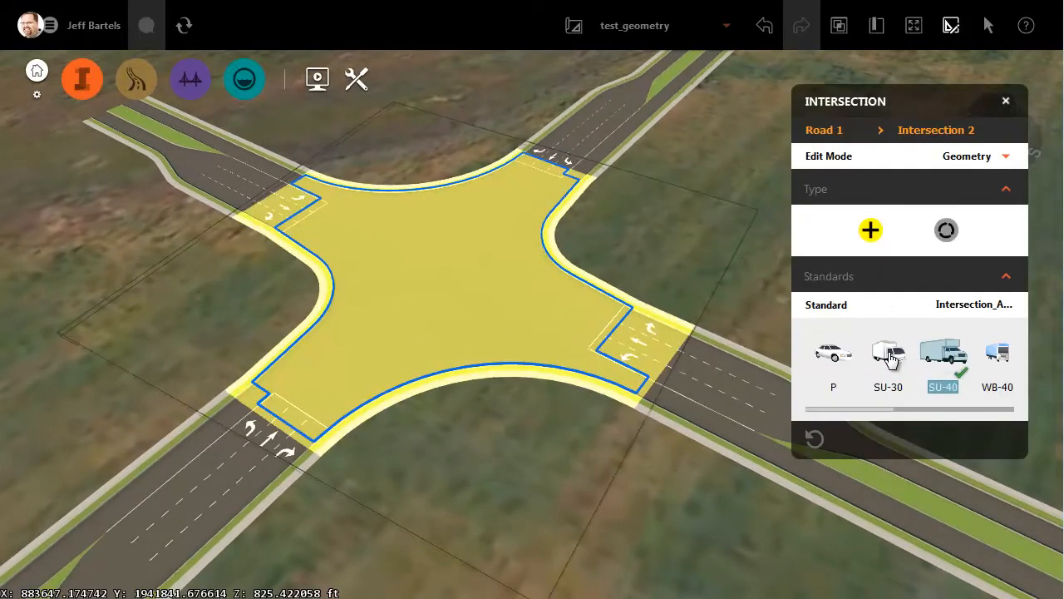
{"action": "left_click", "coordinate": [888, 353]}
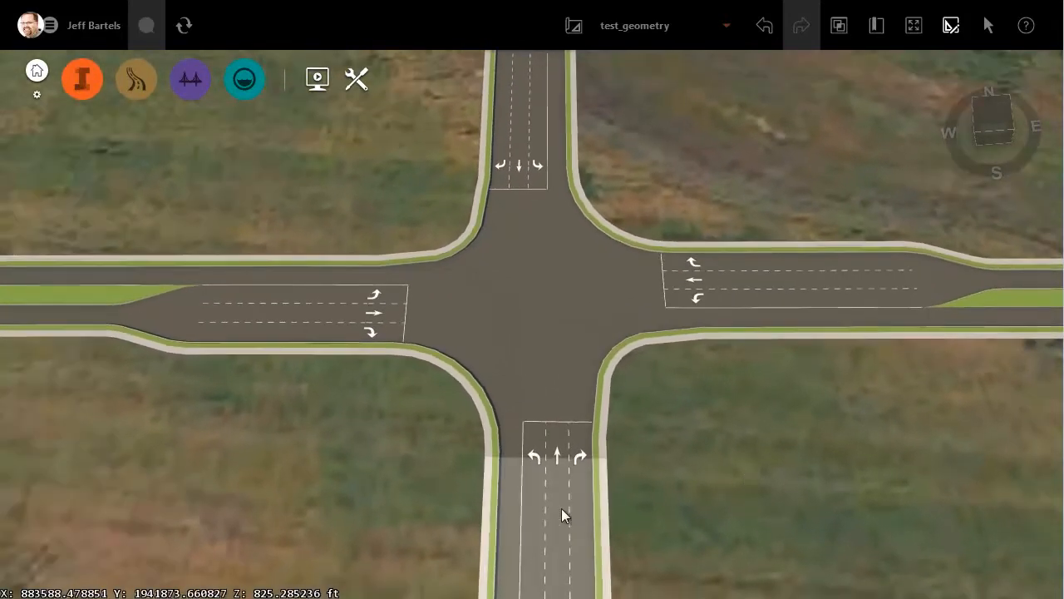
{"action": "left_click", "coordinate": [562, 515]}
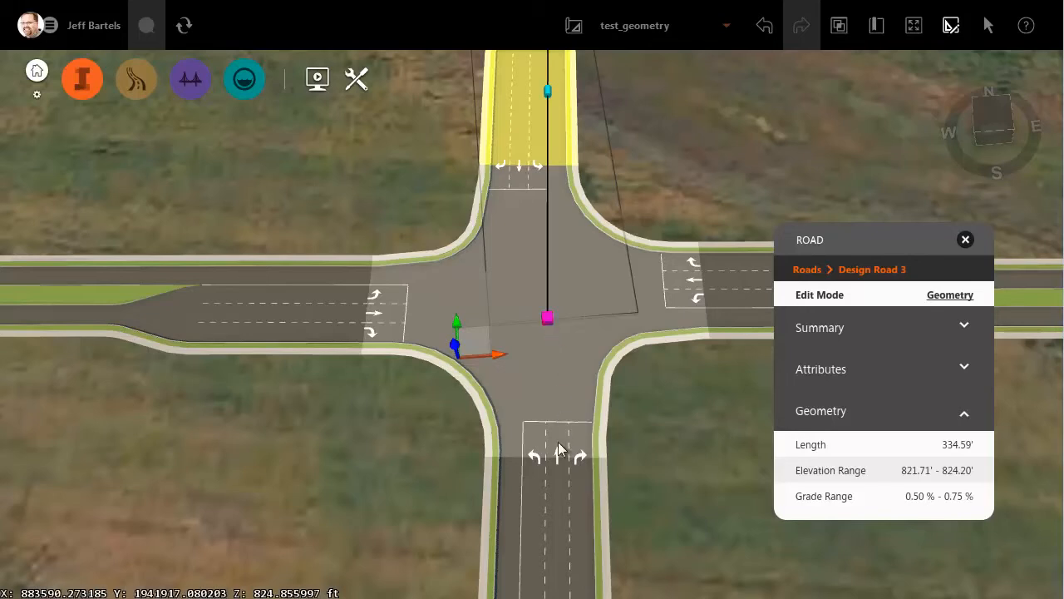
{"action": "left_click_drag", "start_coordinate": [557, 449], "coordinate": [640, 497]}
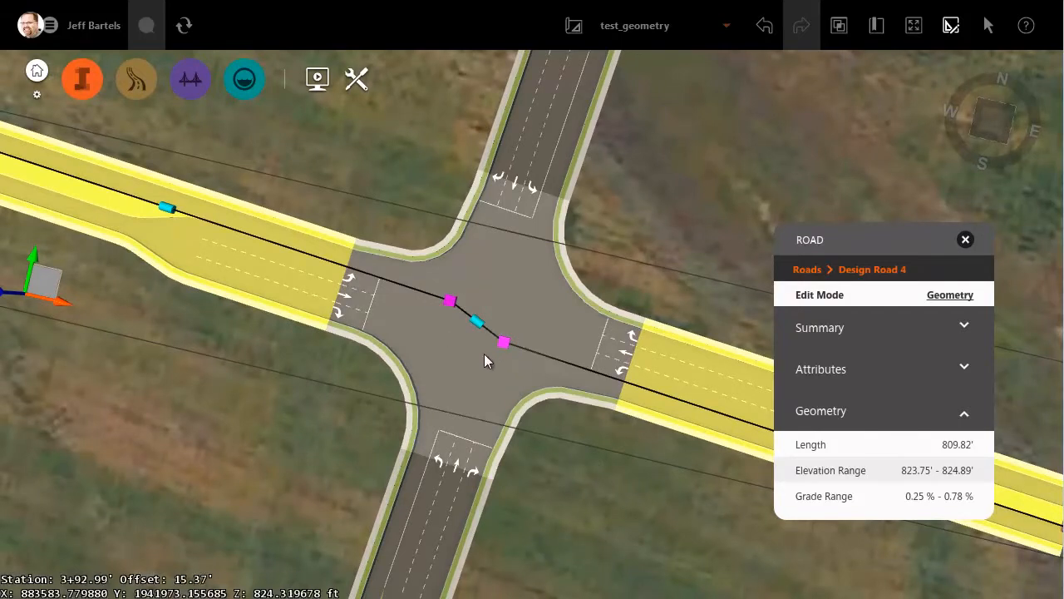
{"action": "mouse_move", "coordinate": [502, 360]}
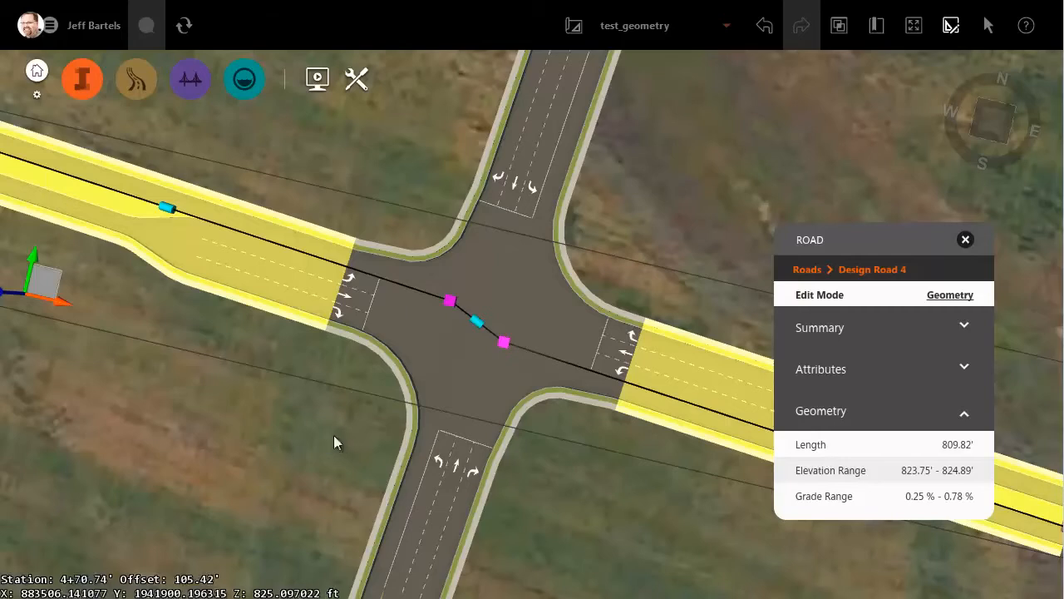
{"action": "left_click", "coordinate": [964, 239]}
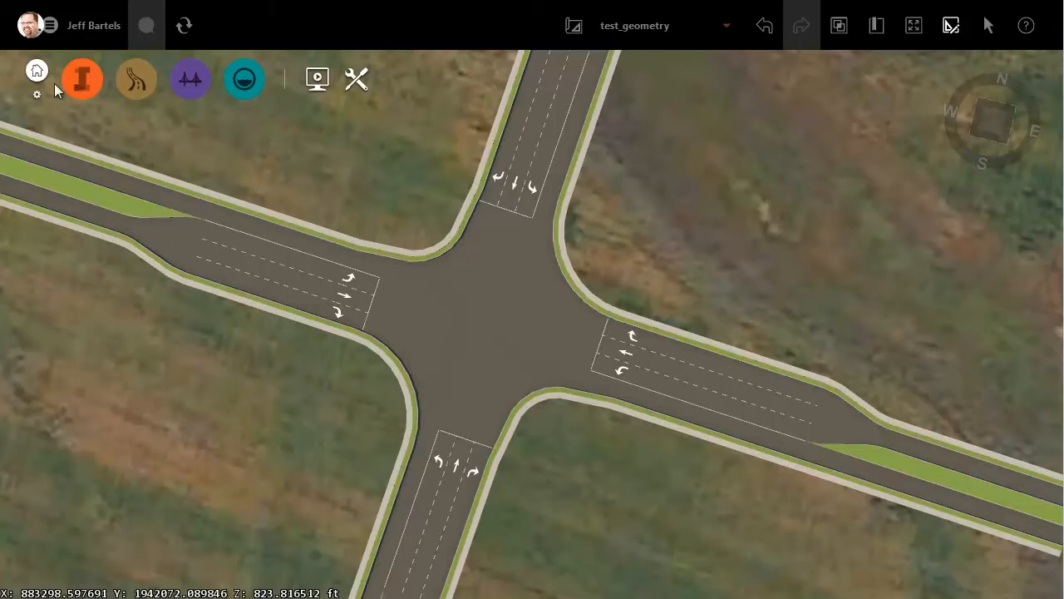
{"action": "left_click", "coordinate": [37, 70]}
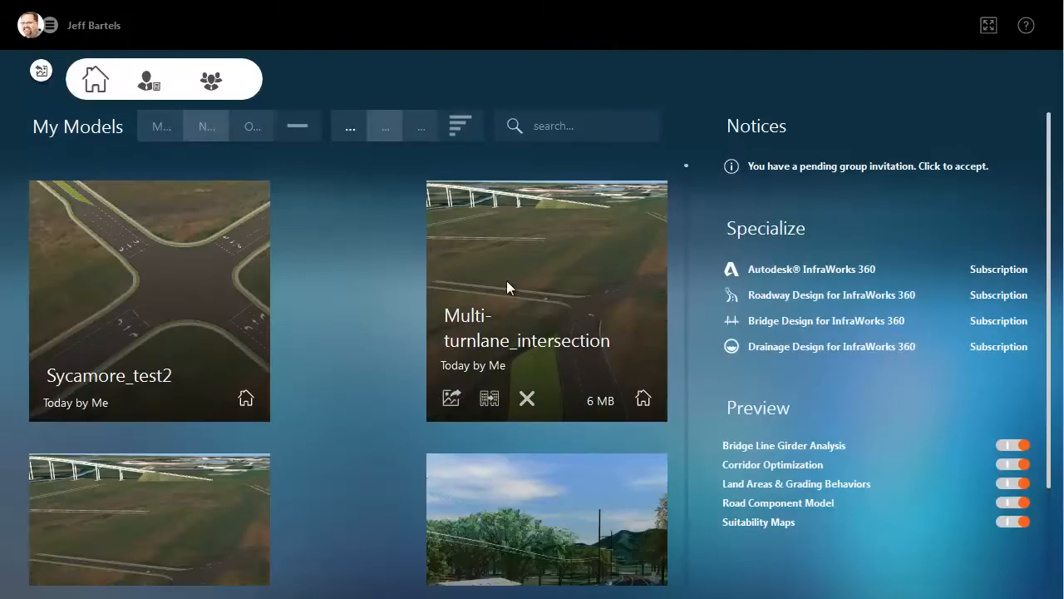
{"action": "mouse_move", "coordinate": [524, 286]}
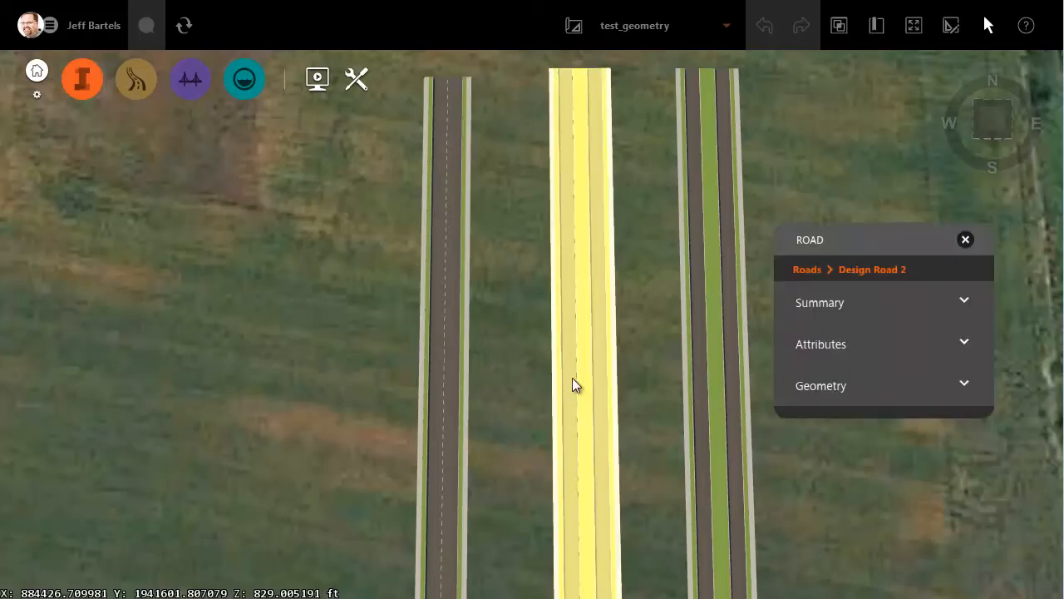
Open the three-parallel-roads model from My Models.
{"action": "left_click", "coordinate": [821, 386]}
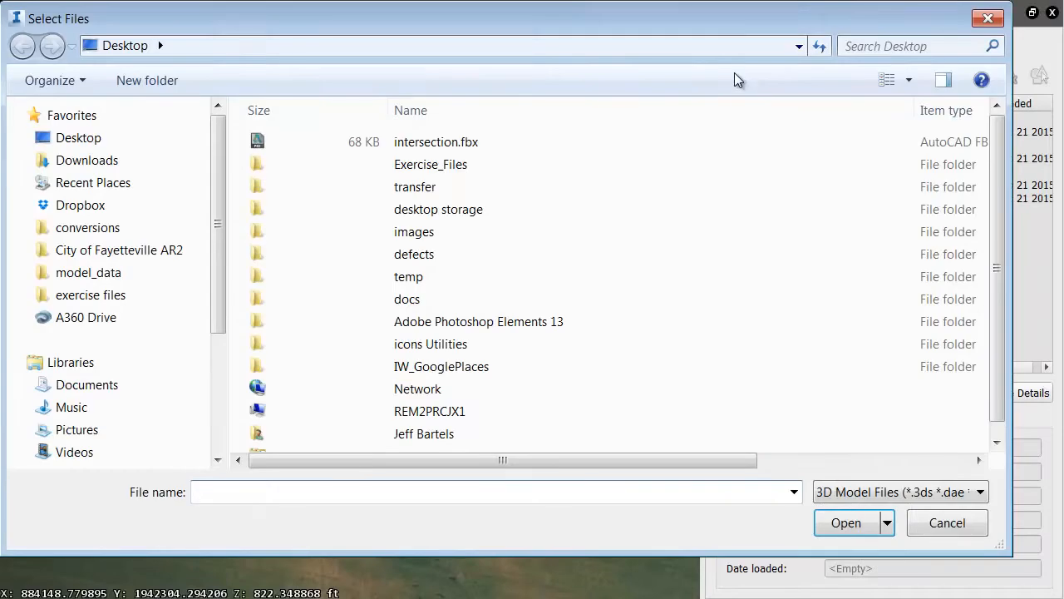
Import intersection.fbx as a 3D model data source and open its configuration.
{"action": "left_click", "coordinate": [436, 141]}
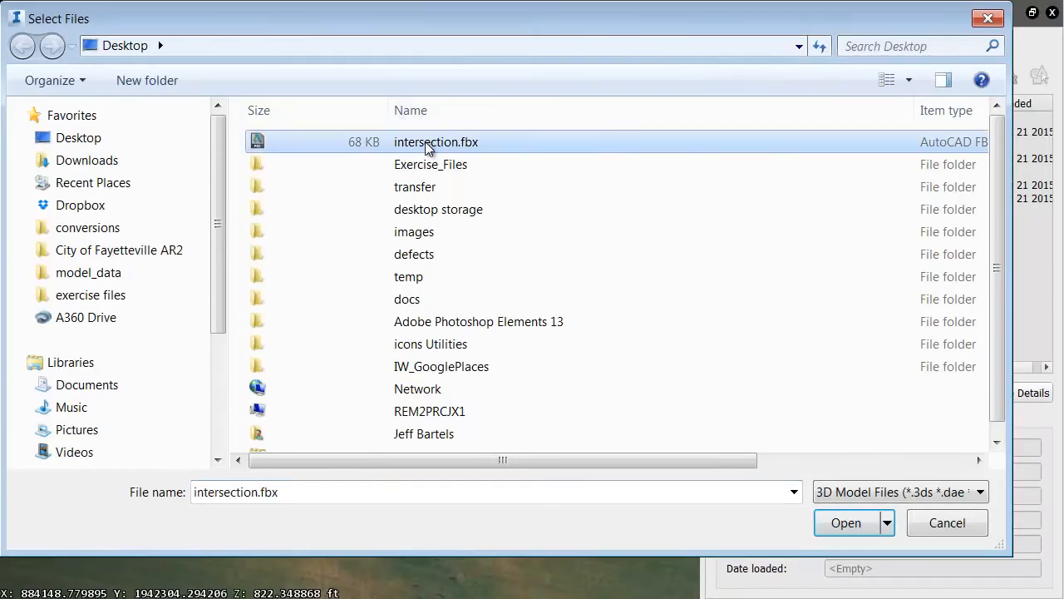
{"action": "left_click", "coordinate": [847, 522]}
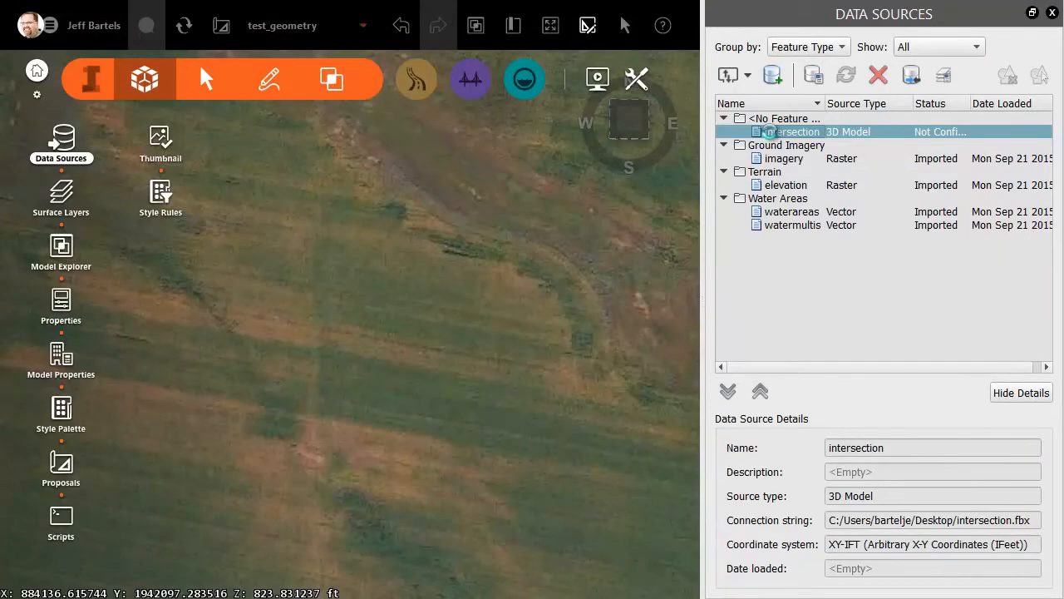
{"action": "double_click", "coordinate": [792, 132]}
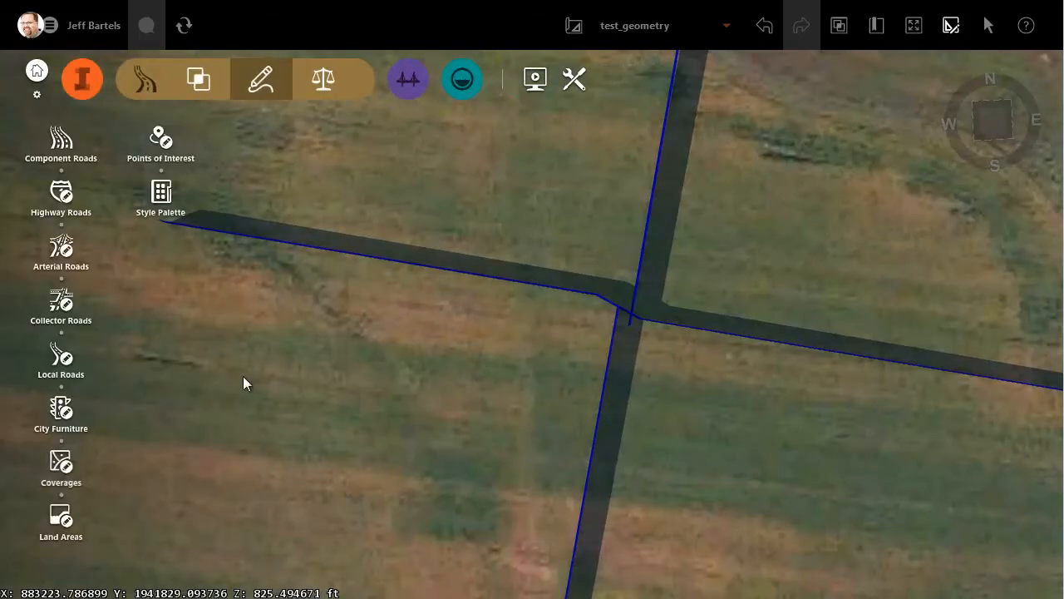
{"action": "mouse_move", "coordinate": [60, 306]}
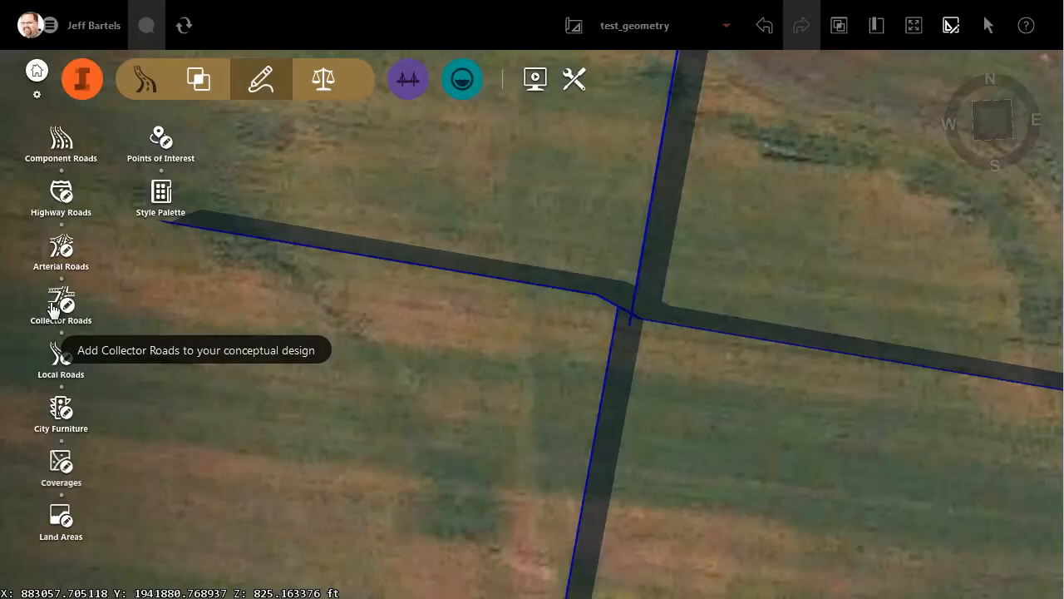
Draw a collector design road along the imported intersection's road outline.
{"action": "left_click", "coordinate": [60, 302]}
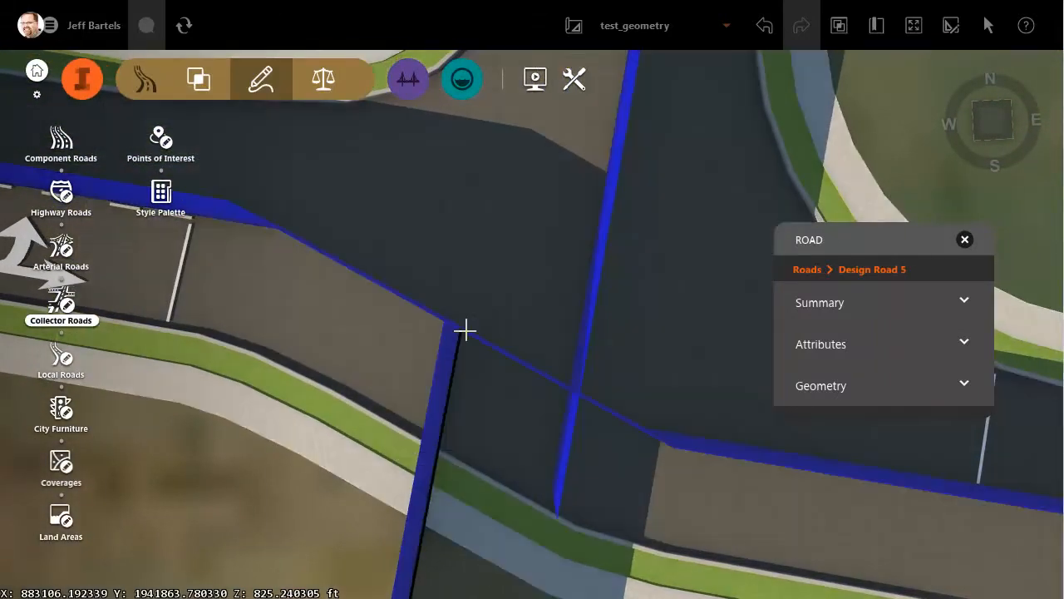
{"action": "left_click", "coordinate": [821, 386]}
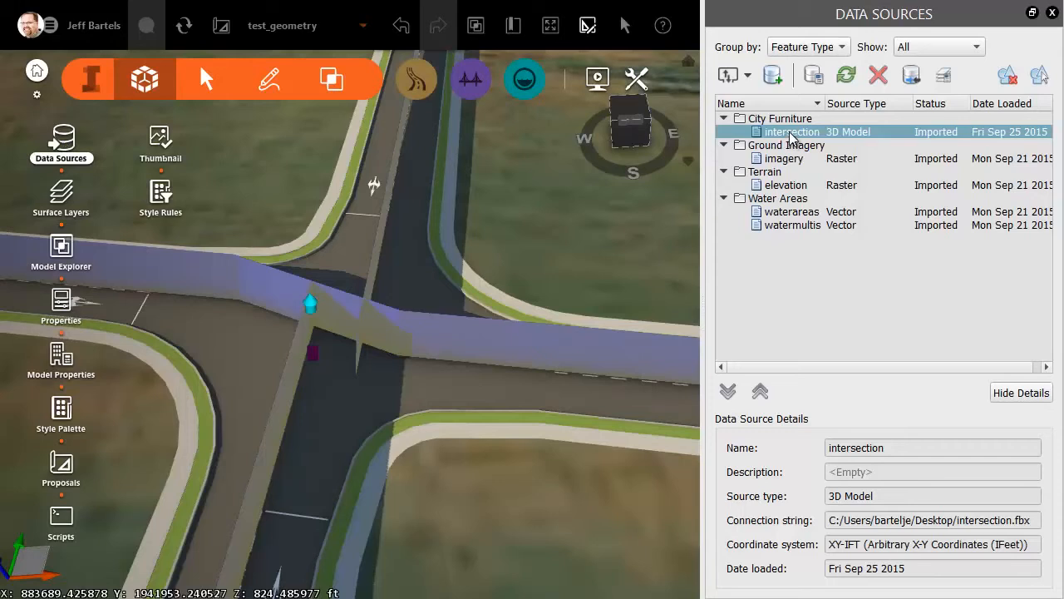
Remove the intersection data source and its features, keeping the traced design roads.
{"action": "left_click", "coordinate": [877, 75]}
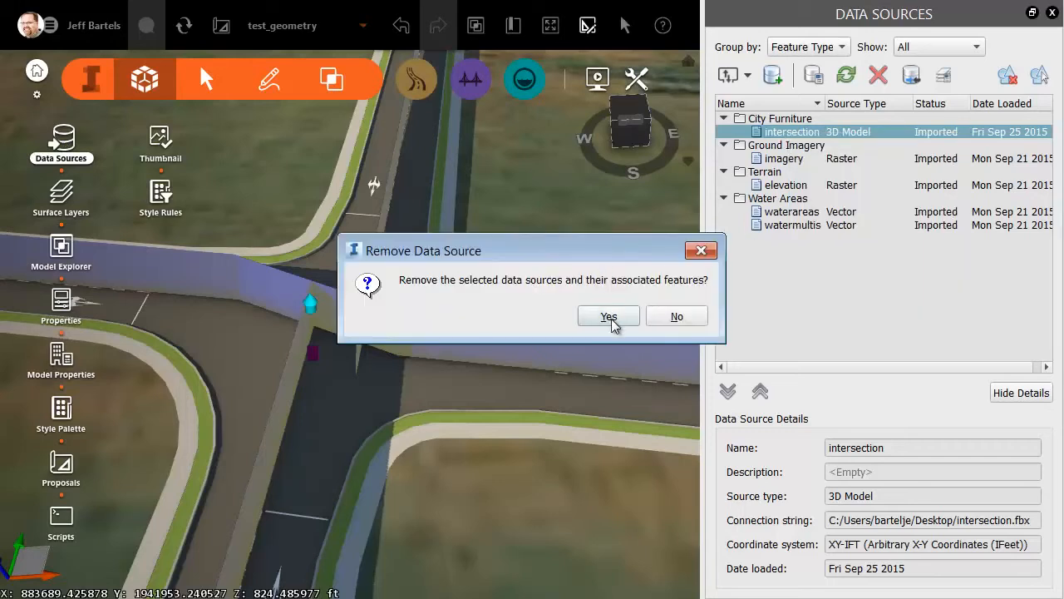
{"action": "left_click", "coordinate": [609, 316]}
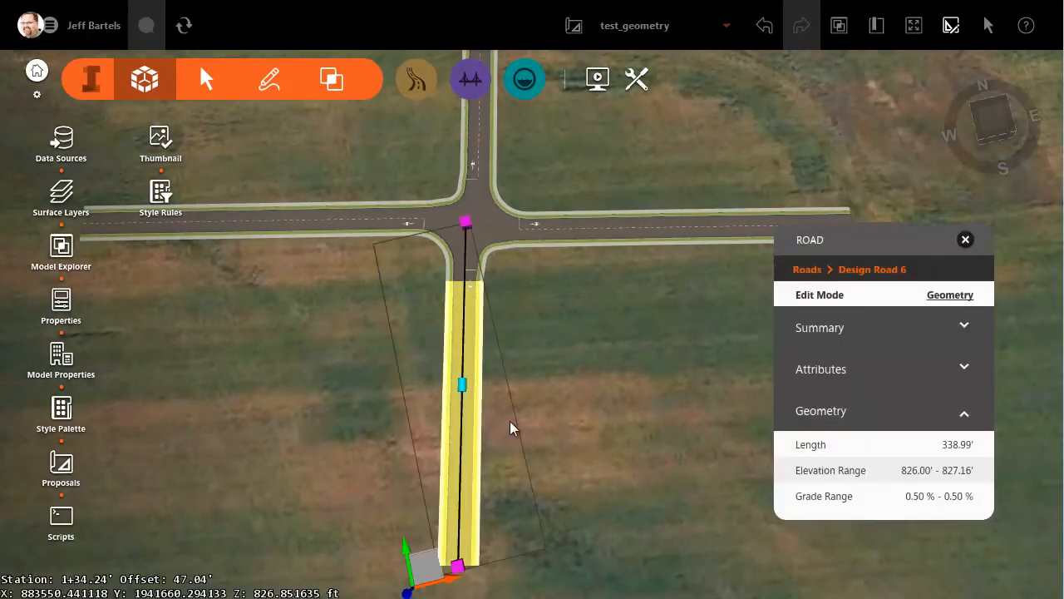
Set the south design road's zone style to Median RT.
{"action": "left_click", "coordinate": [950, 294]}
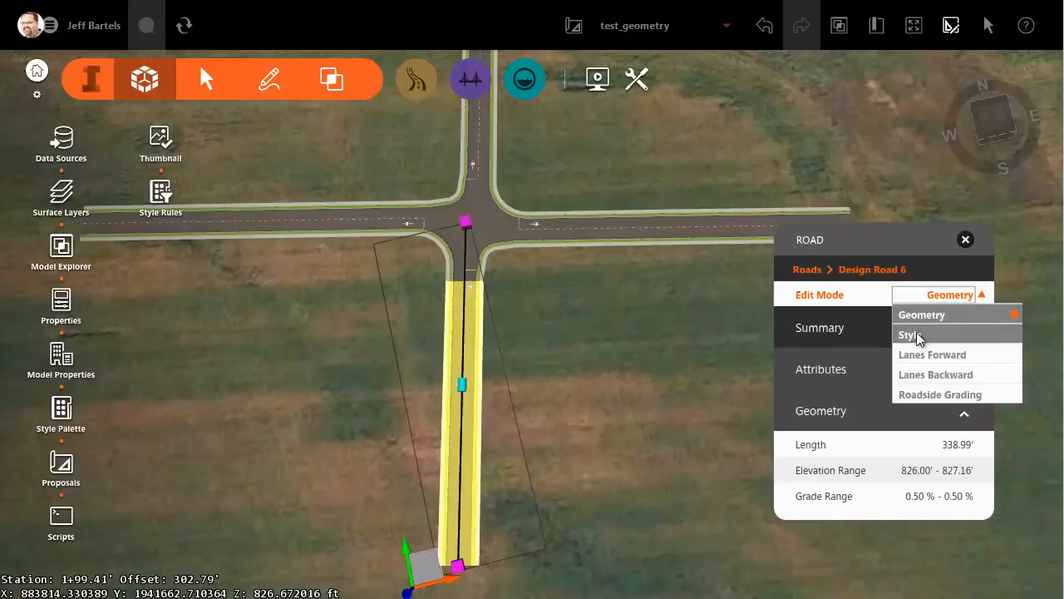
{"action": "left_click", "coordinate": [908, 334]}
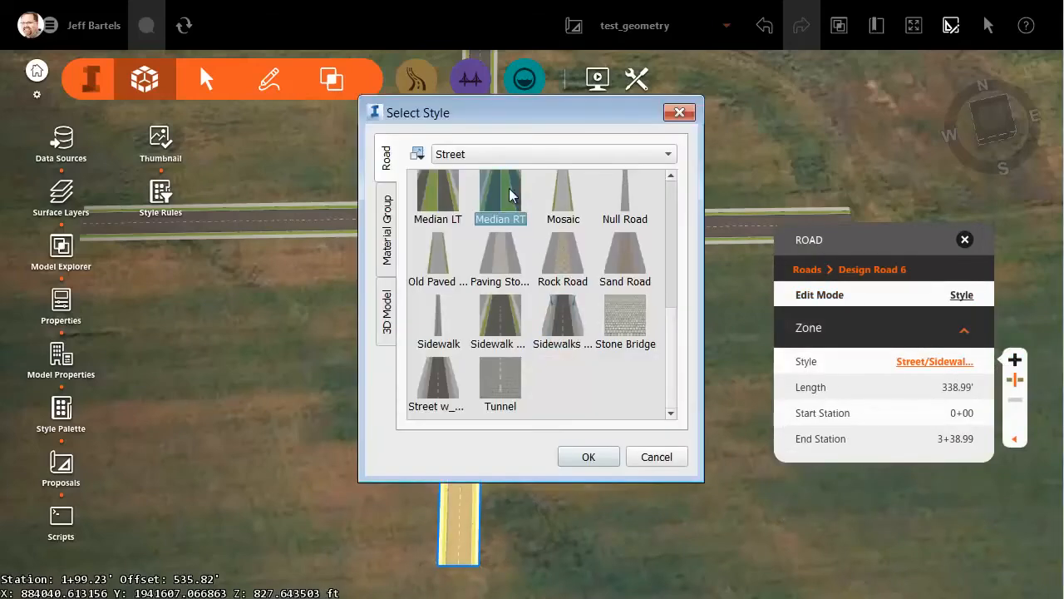
{"action": "left_click", "coordinate": [589, 455]}
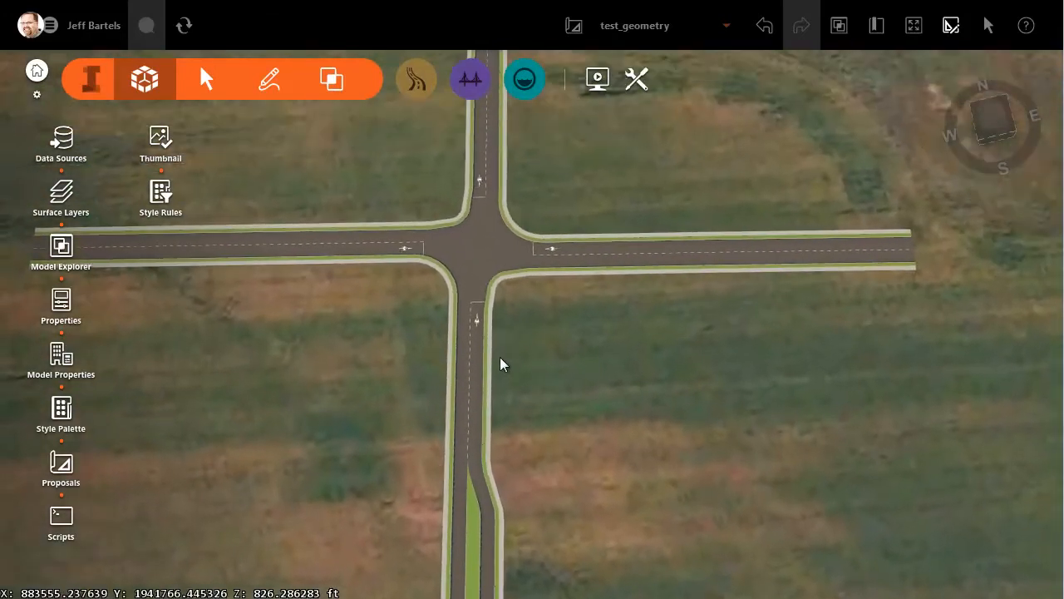
{"action": "mouse_move", "coordinate": [537, 339]}
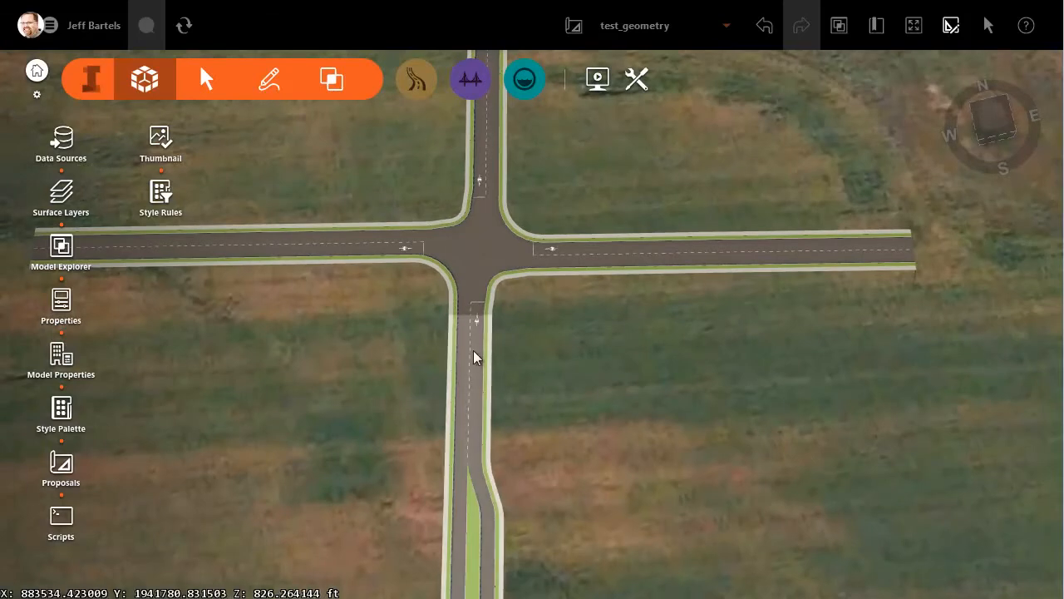
{"action": "mouse_move", "coordinate": [503, 320]}
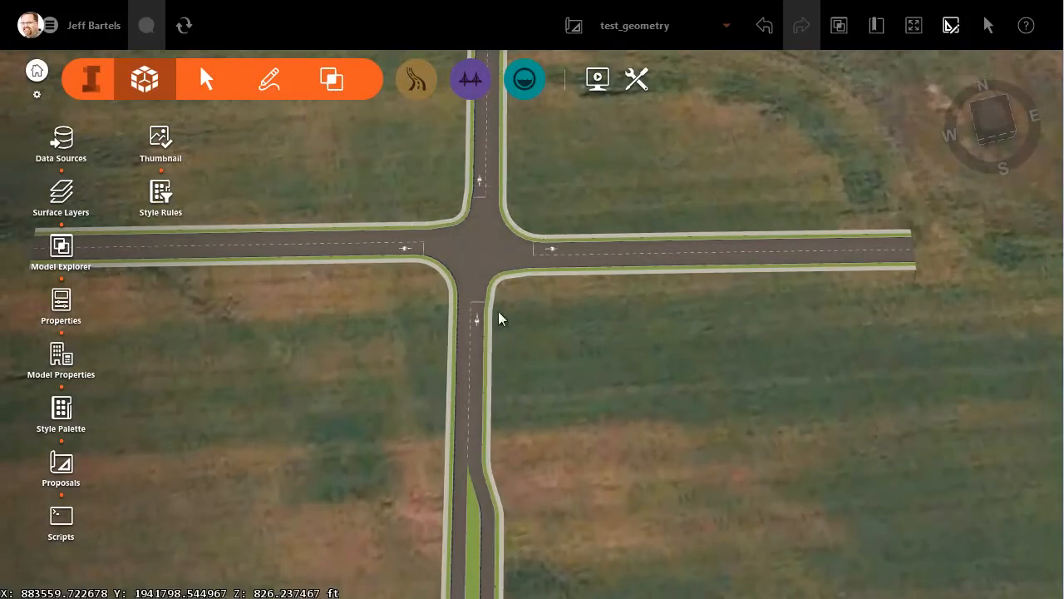
{"action": "mouse_move", "coordinate": [562, 331]}
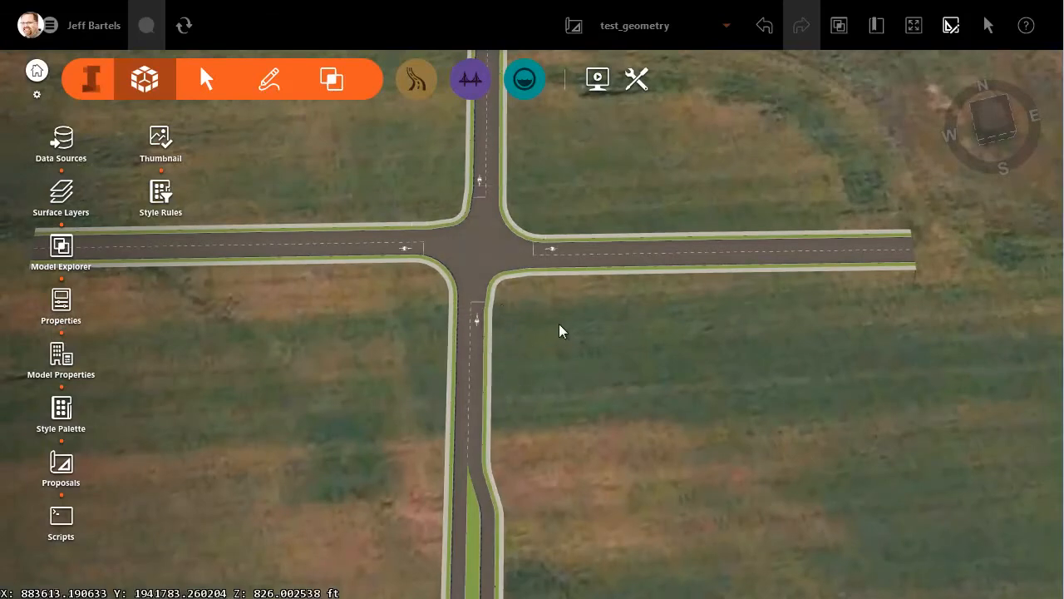
Add a three-forward-lane zone on Design Road 6 approaching the intersection.
{"action": "left_click", "coordinate": [472, 383]}
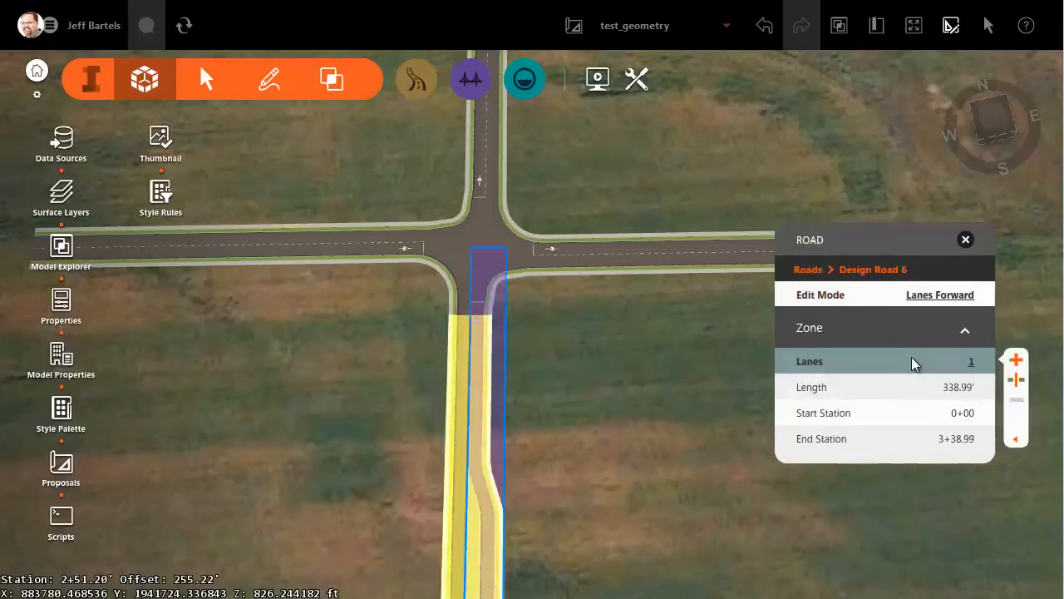
{"action": "left_click", "coordinate": [1016, 359]}
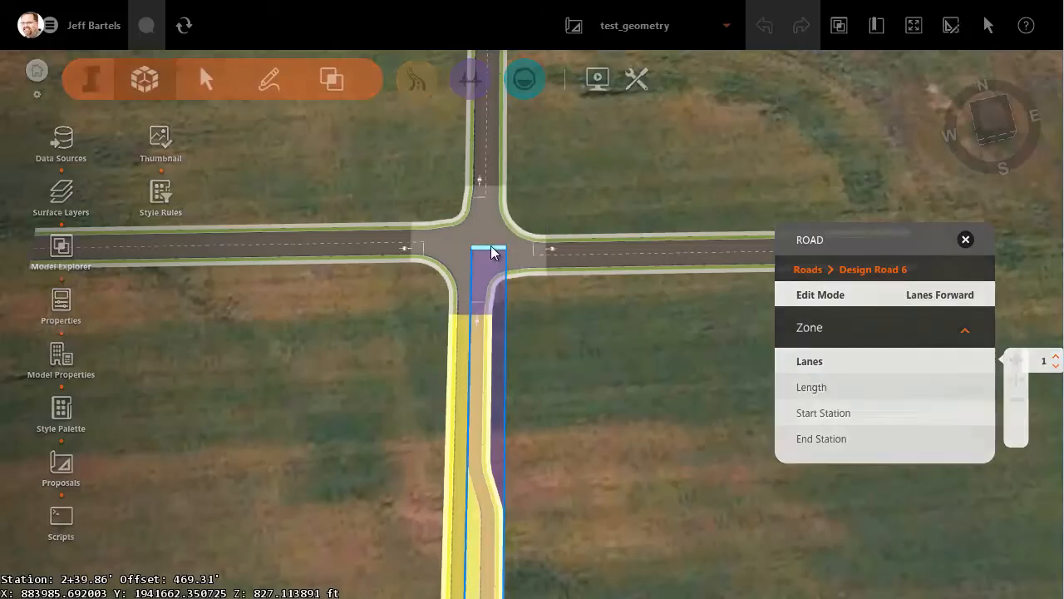
{"action": "left_click_drag", "start_coordinate": [495, 252], "coordinate": [499, 457]}
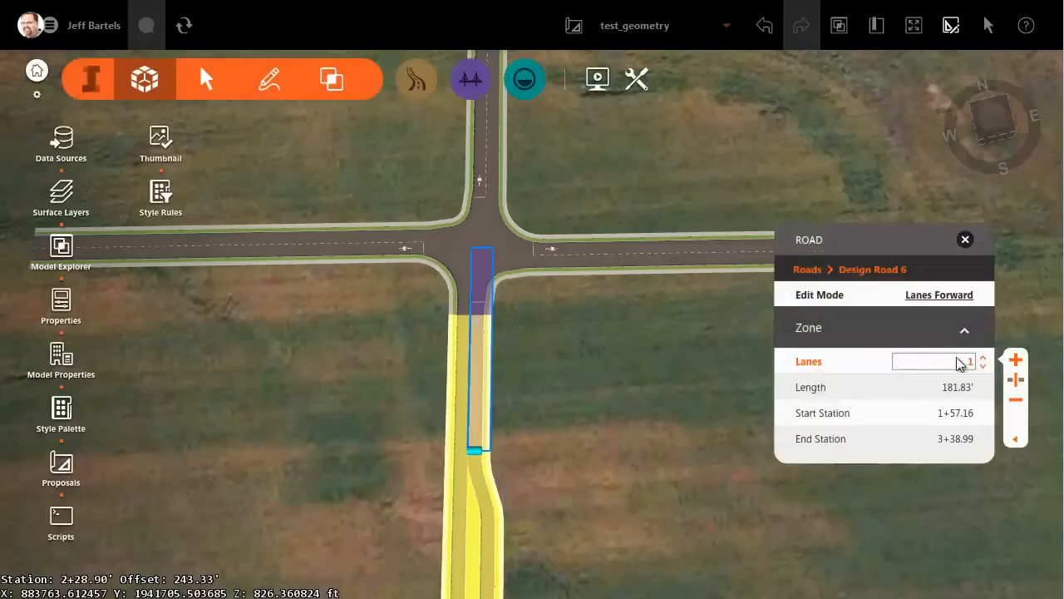
{"action": "left_click", "coordinate": [983, 356]}
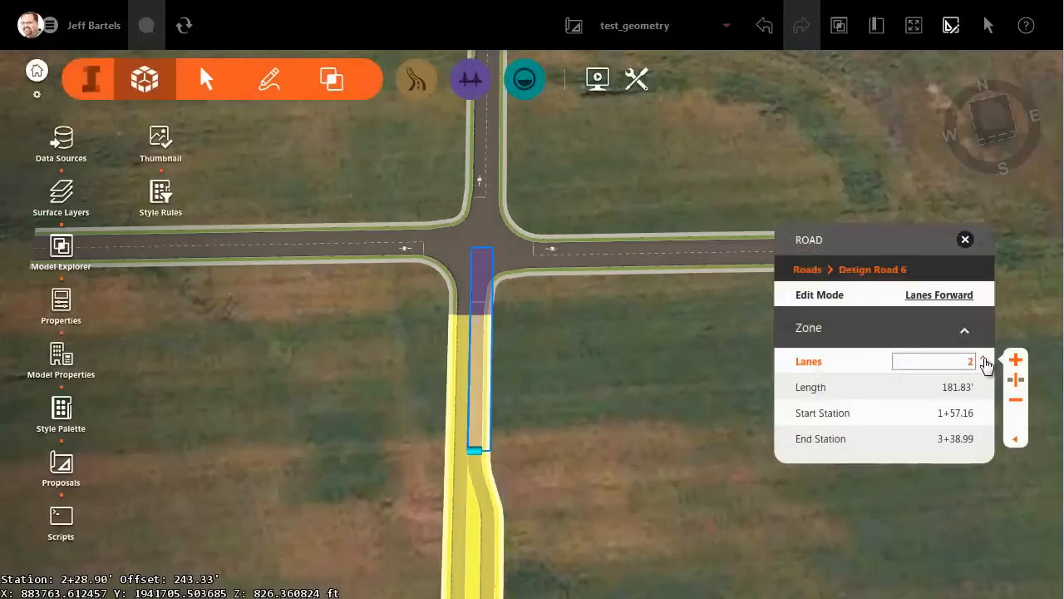
{"action": "mouse_move", "coordinate": [768, 389]}
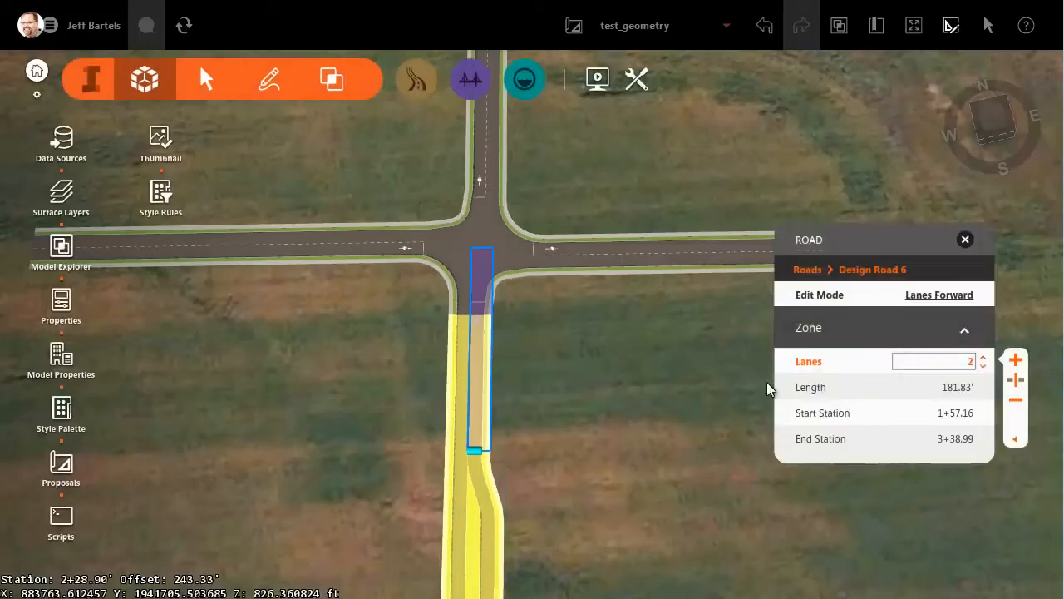
{"action": "left_click", "coordinate": [981, 355]}
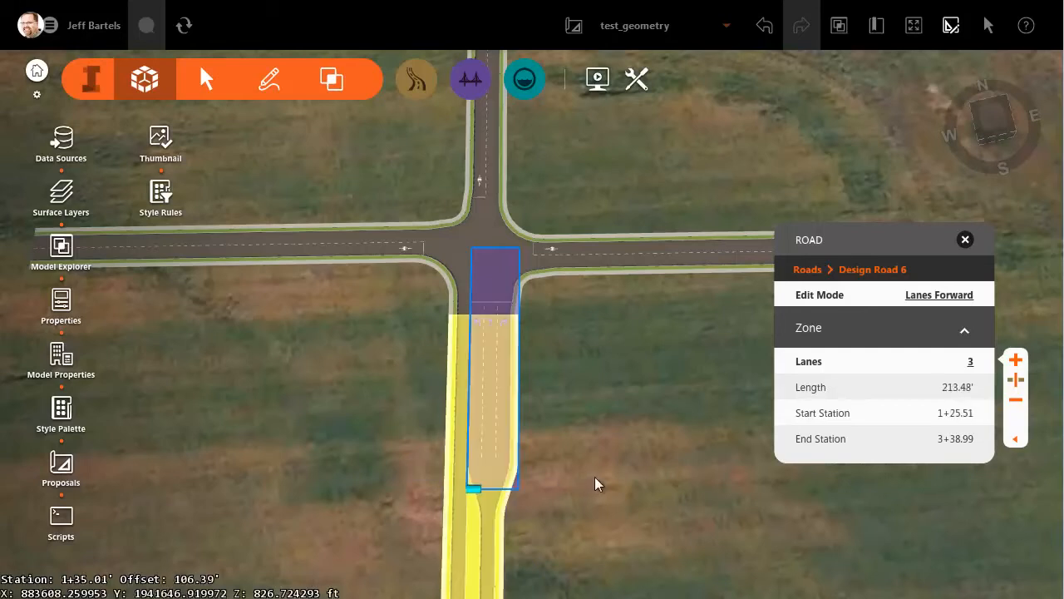
{"action": "left_click", "coordinate": [964, 239]}
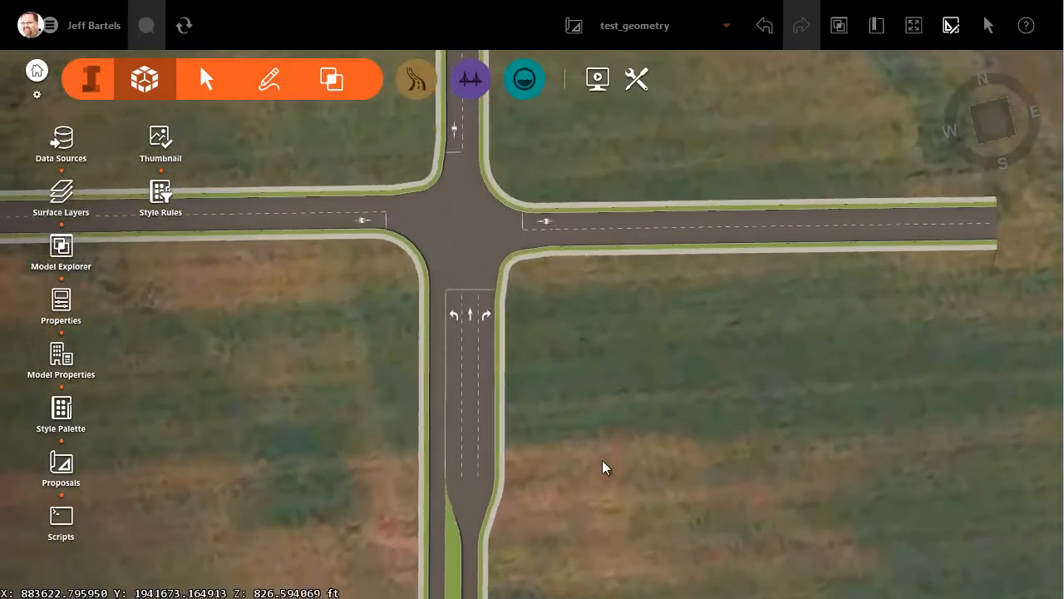
Select Intersection 1 and set the passenger car as its design vehicle.
{"action": "left_click", "coordinate": [462, 229]}
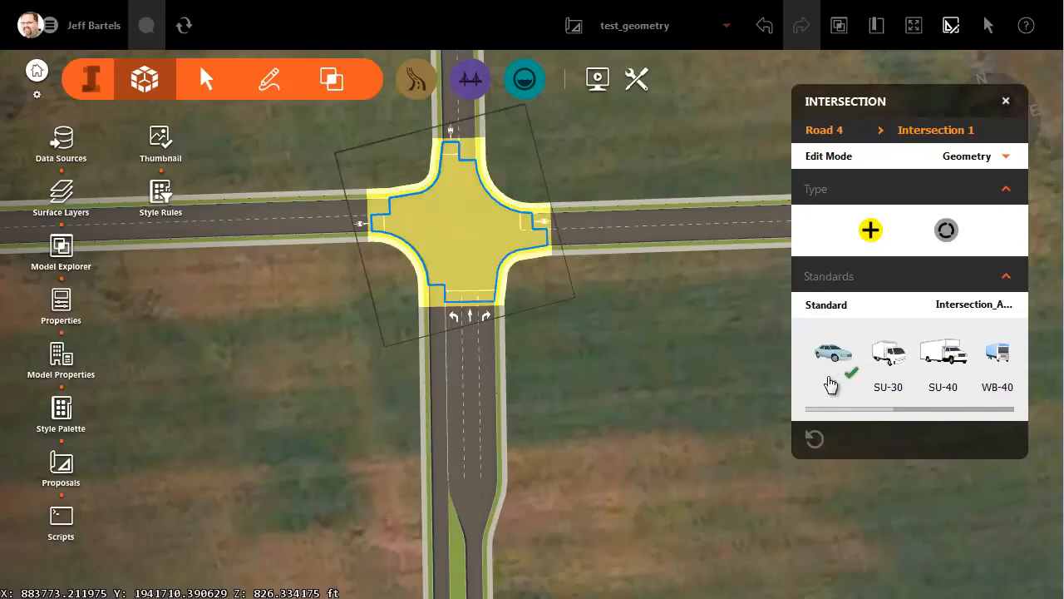
{"action": "left_click", "coordinate": [888, 354]}
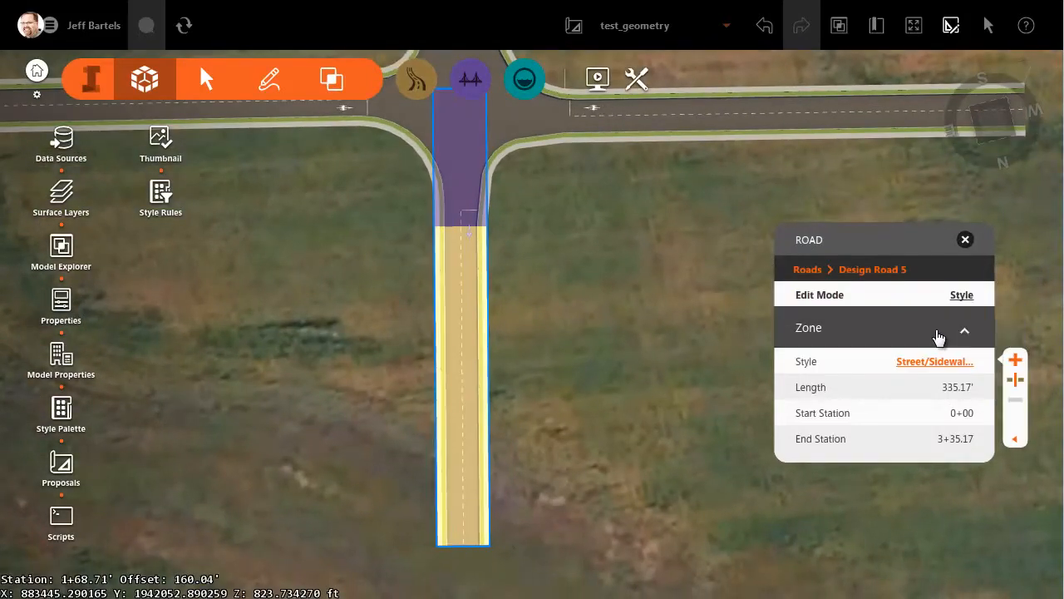
Apply a median street style to Design Road 5 and raise its approach zone to three forward lanes.
{"action": "left_click", "coordinate": [934, 362]}
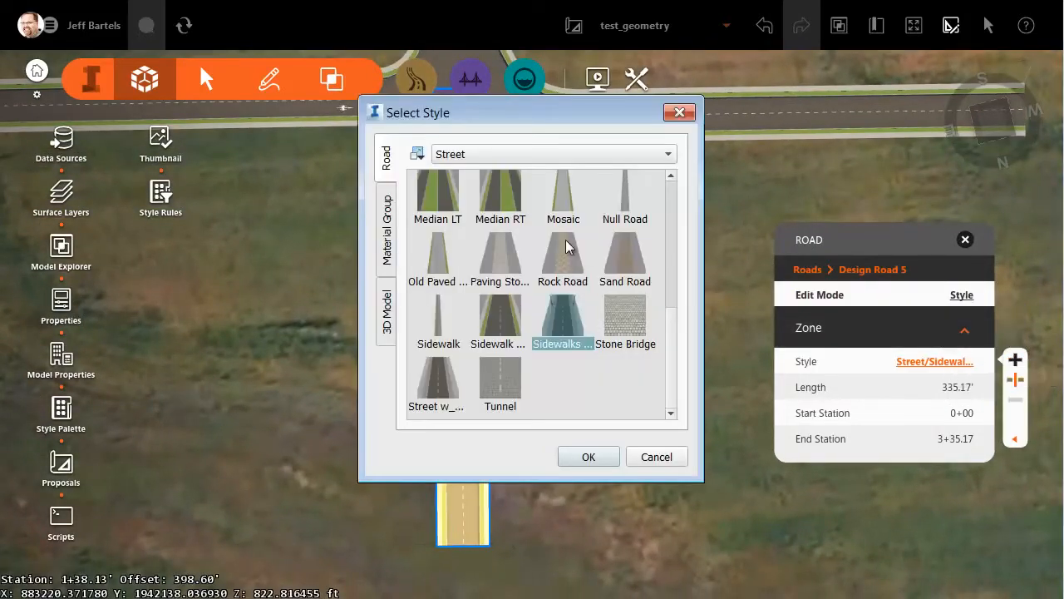
{"action": "left_click", "coordinate": [589, 455]}
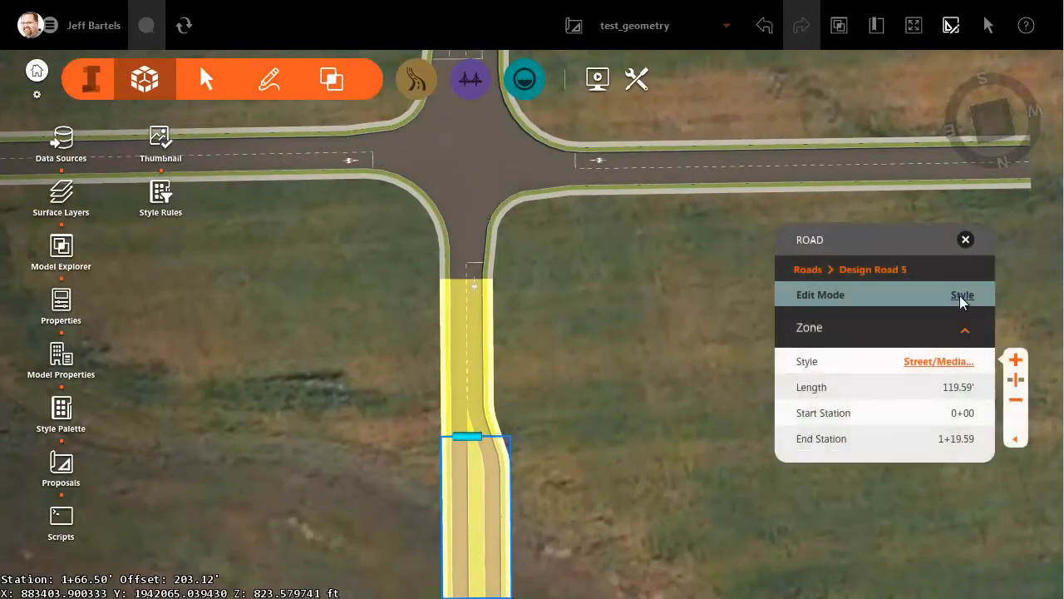
{"action": "left_click", "coordinate": [962, 294]}
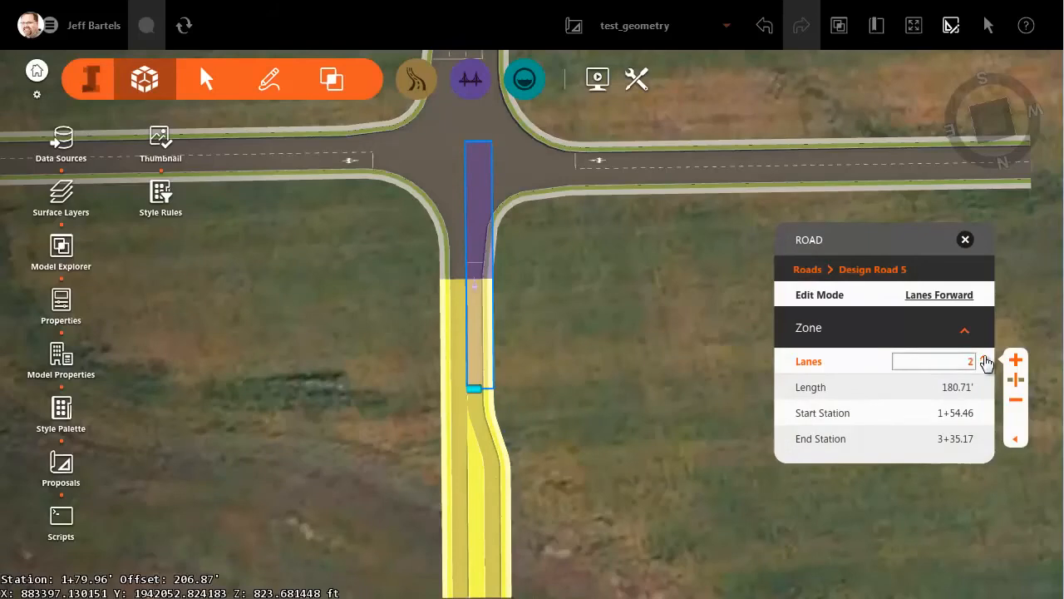
{"action": "left_click", "coordinate": [985, 360]}
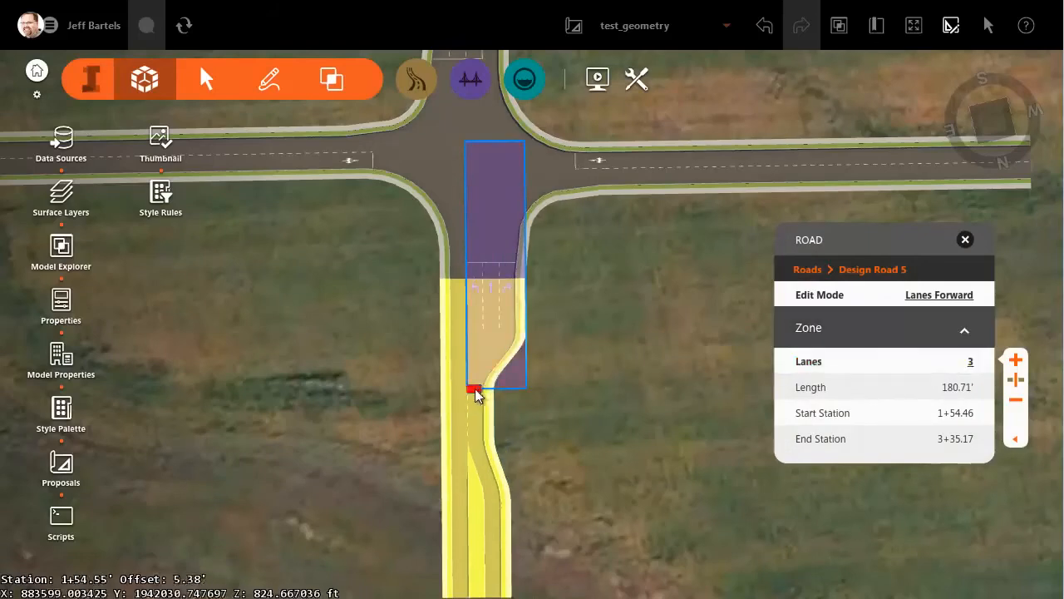
{"action": "left_click_drag", "start_coordinate": [474, 389], "coordinate": [474, 435]}
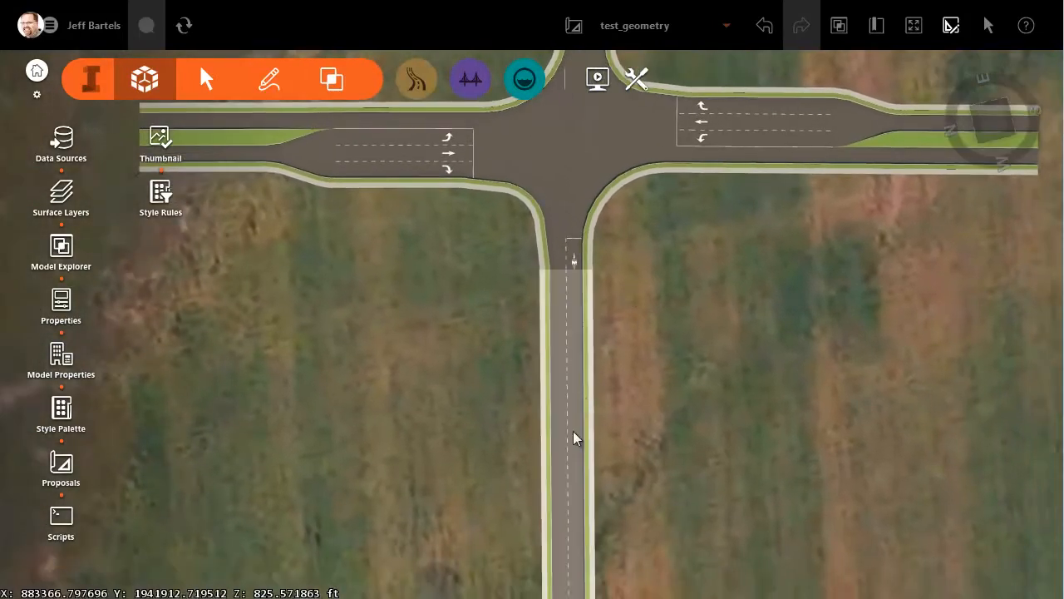
{"action": "mouse_move", "coordinate": [571, 447]}
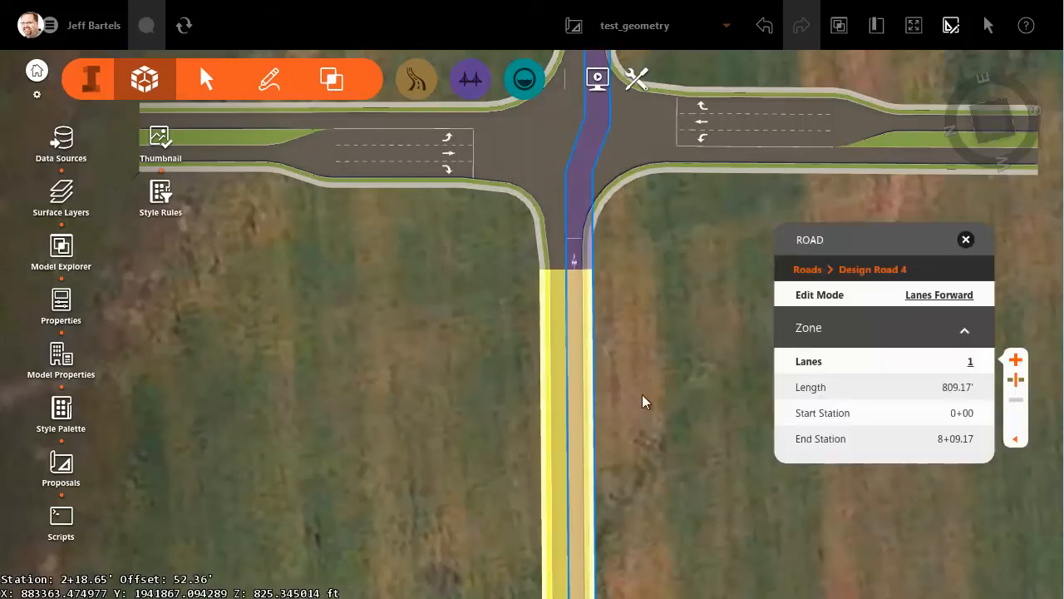
Apply Median RT to Design Road 4 and extend its three-lane zone back to station 2+44.78.
{"action": "left_click", "coordinate": [937, 294]}
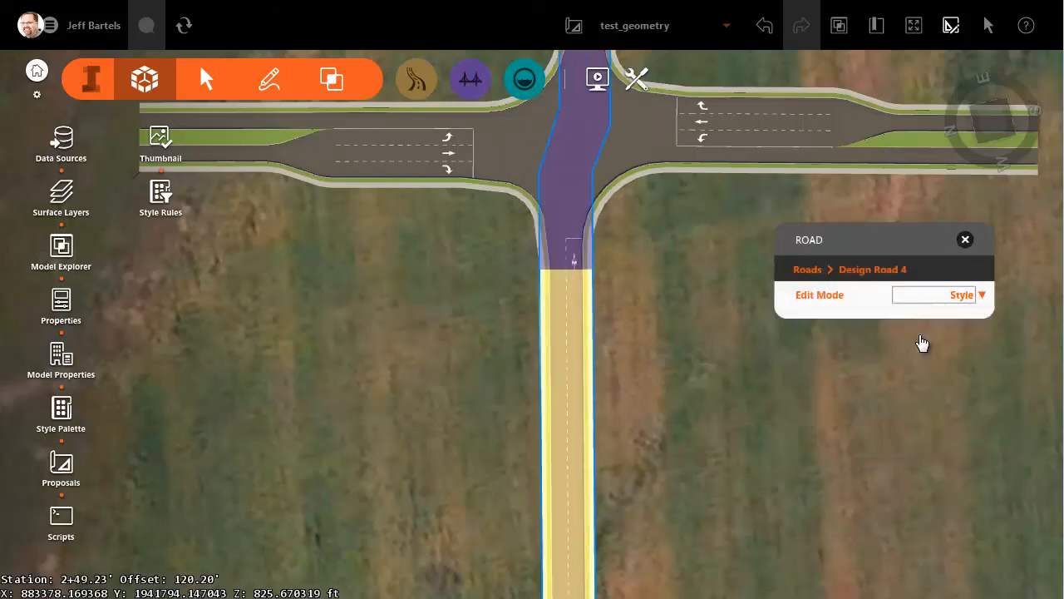
{"action": "left_click", "coordinate": [961, 295]}
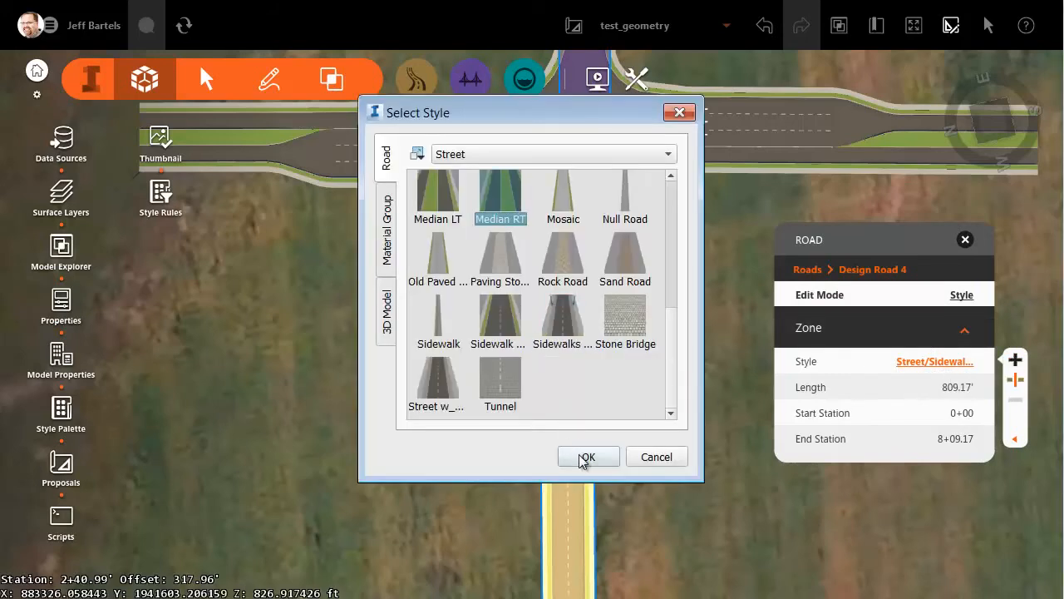
{"action": "left_click", "coordinate": [587, 456]}
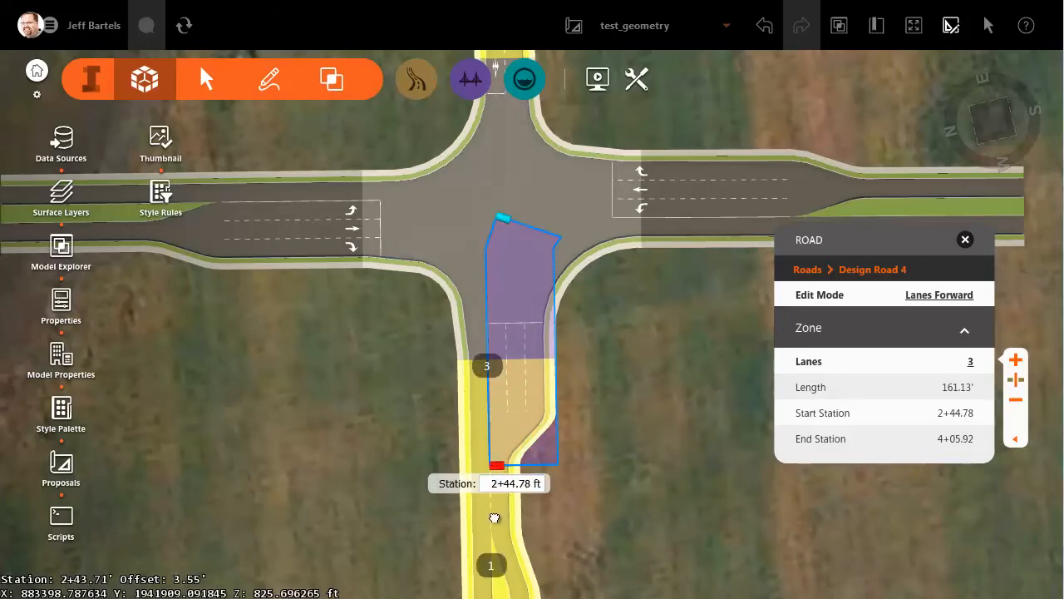
{"action": "left_click_drag", "start_coordinate": [497, 466], "coordinate": [498, 527]}
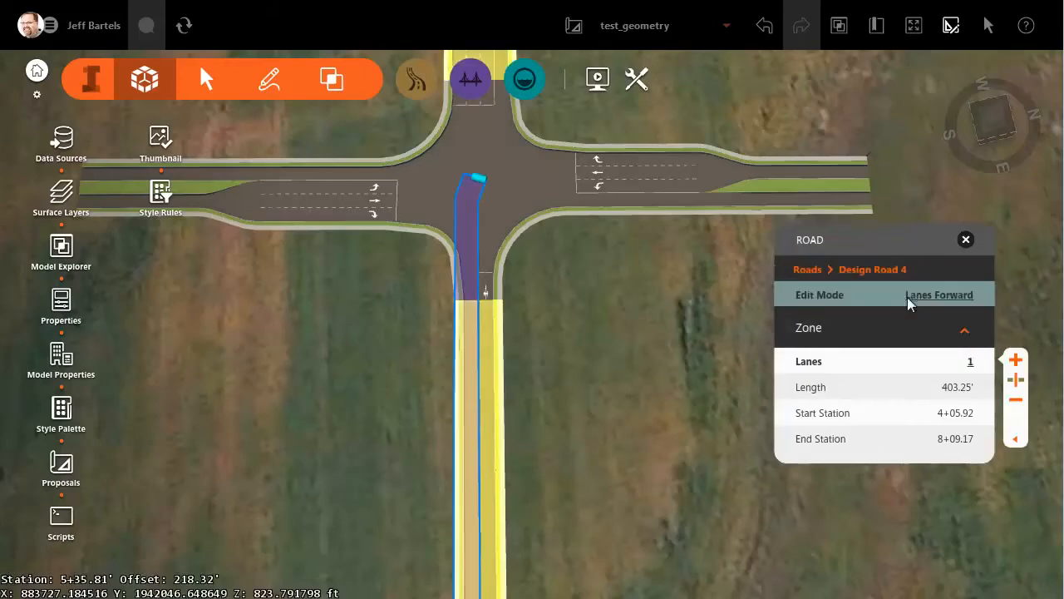
Apply the Median LT style zone to Design Road 4 and set where it starts.
{"action": "left_click", "coordinate": [938, 295]}
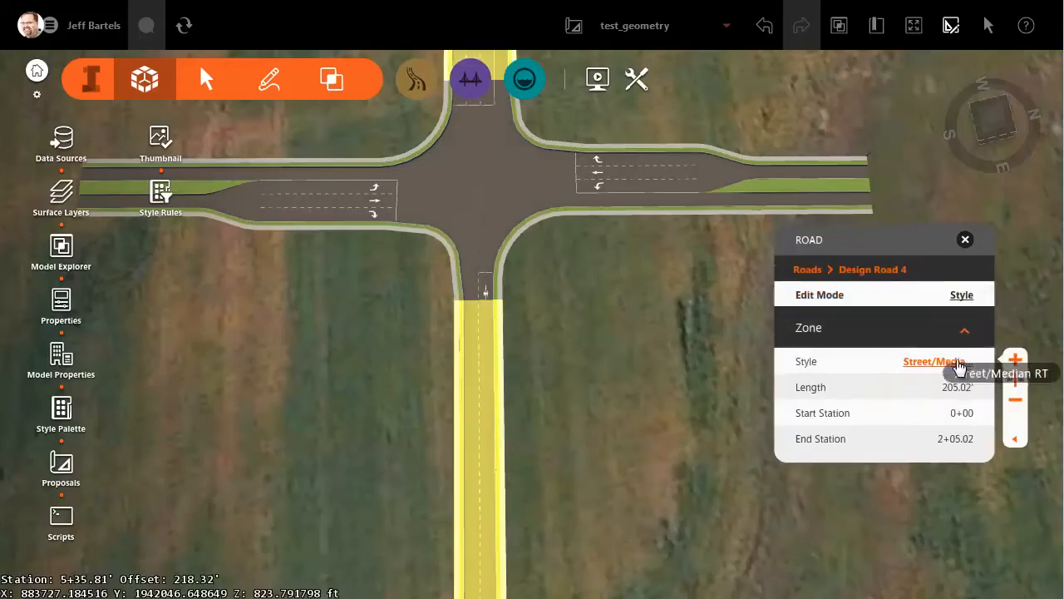
{"action": "left_click", "coordinate": [931, 361]}
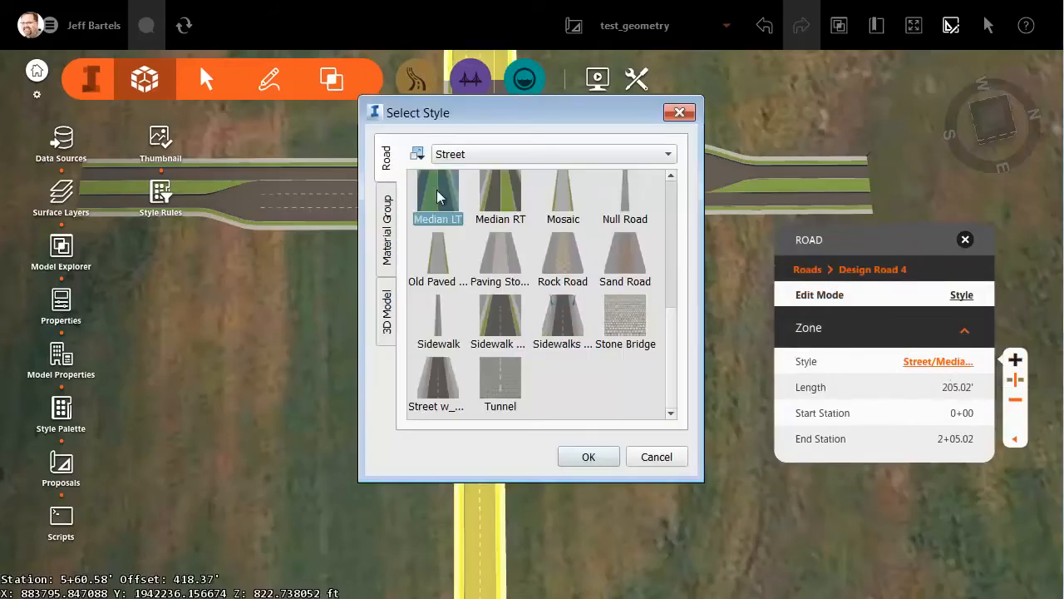
{"action": "left_click", "coordinate": [588, 455]}
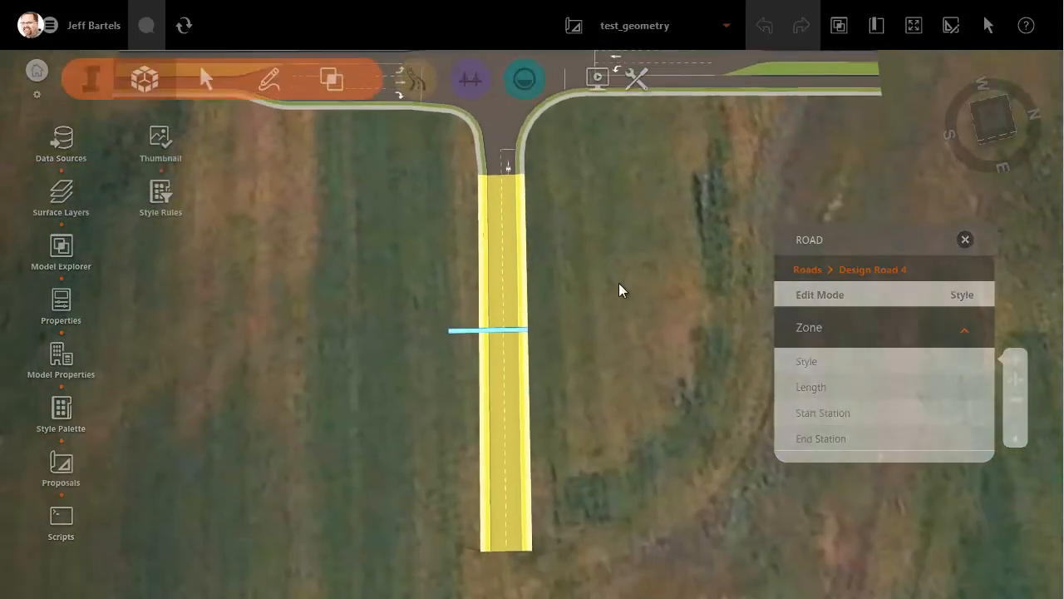
{"action": "left_click_drag", "start_coordinate": [489, 331], "coordinate": [523, 547]}
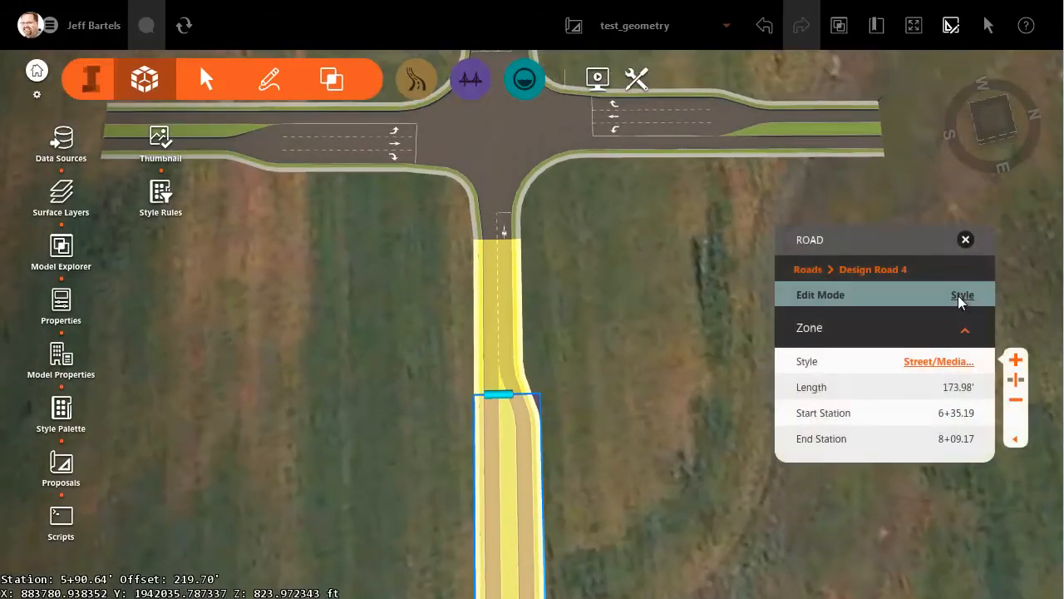
Switch to Lanes Backward and delete two unwanted lane zones near the intersection.
{"action": "left_click", "coordinate": [963, 294]}
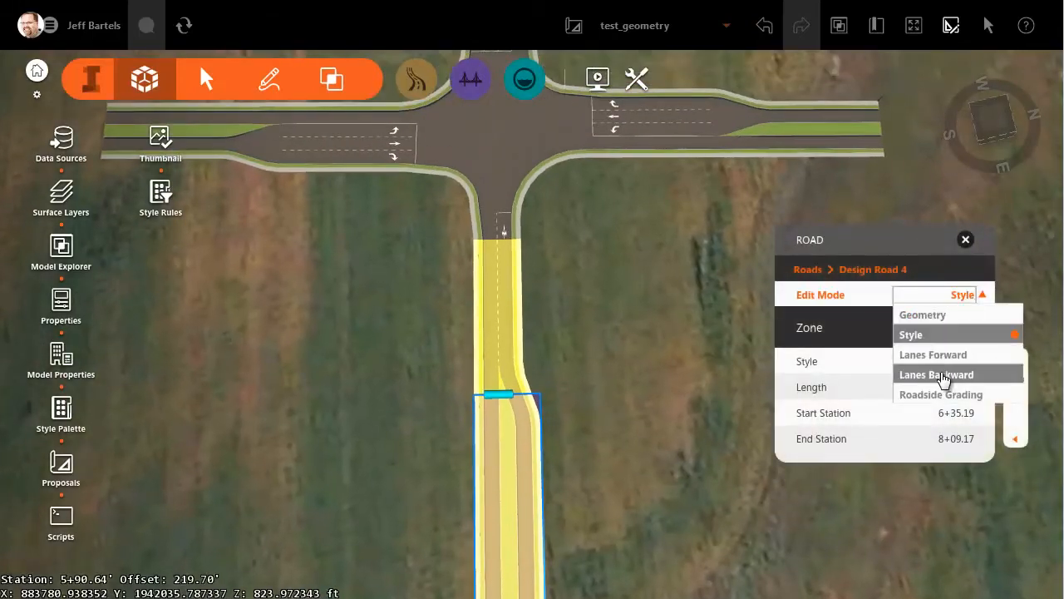
{"action": "left_click", "coordinate": [934, 374]}
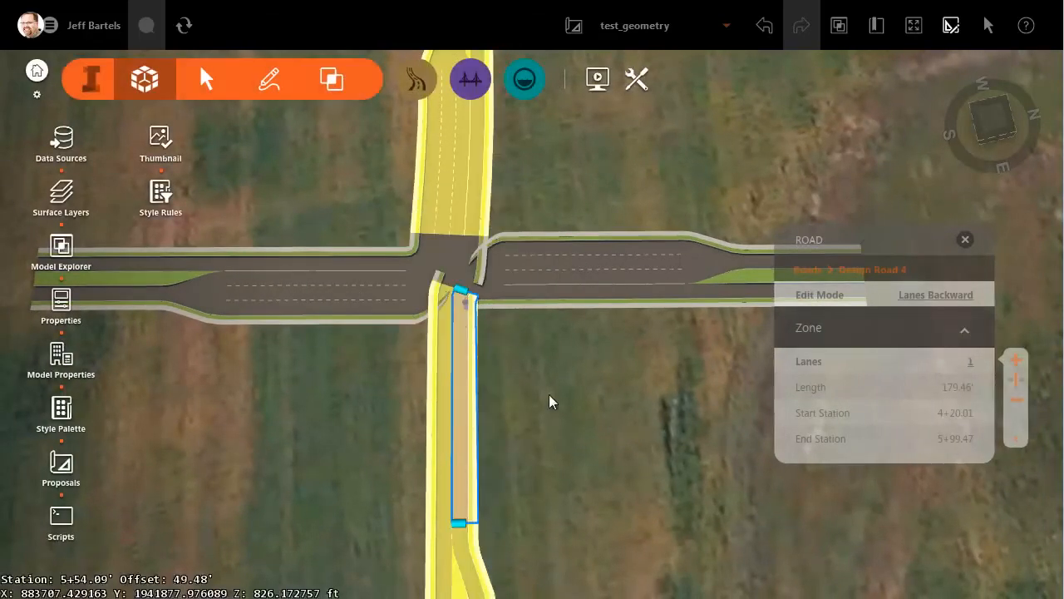
{"action": "mouse_move", "coordinate": [889, 392]}
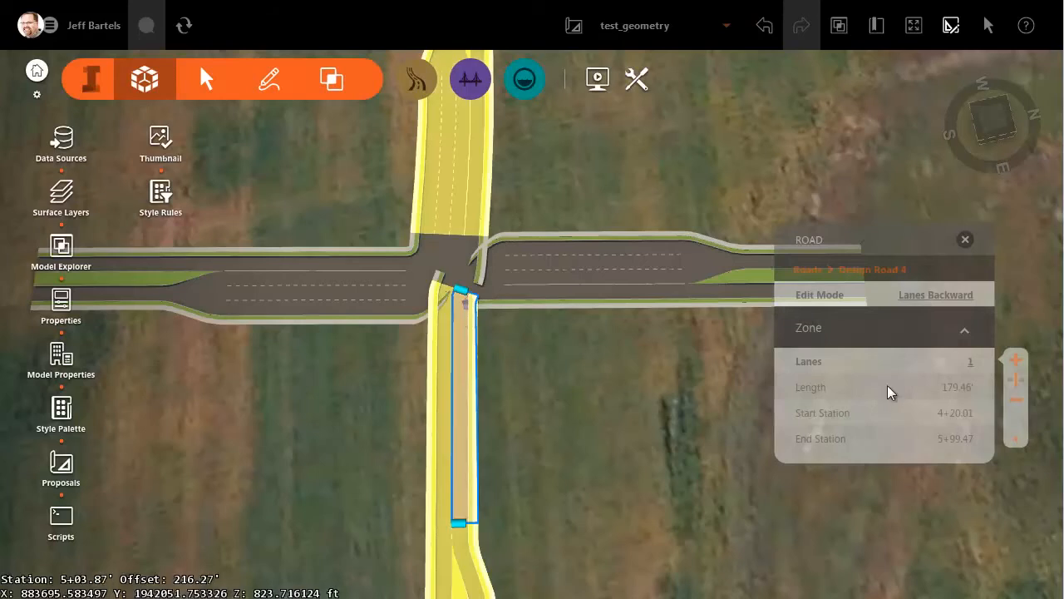
{"action": "mouse_move", "coordinate": [1018, 406]}
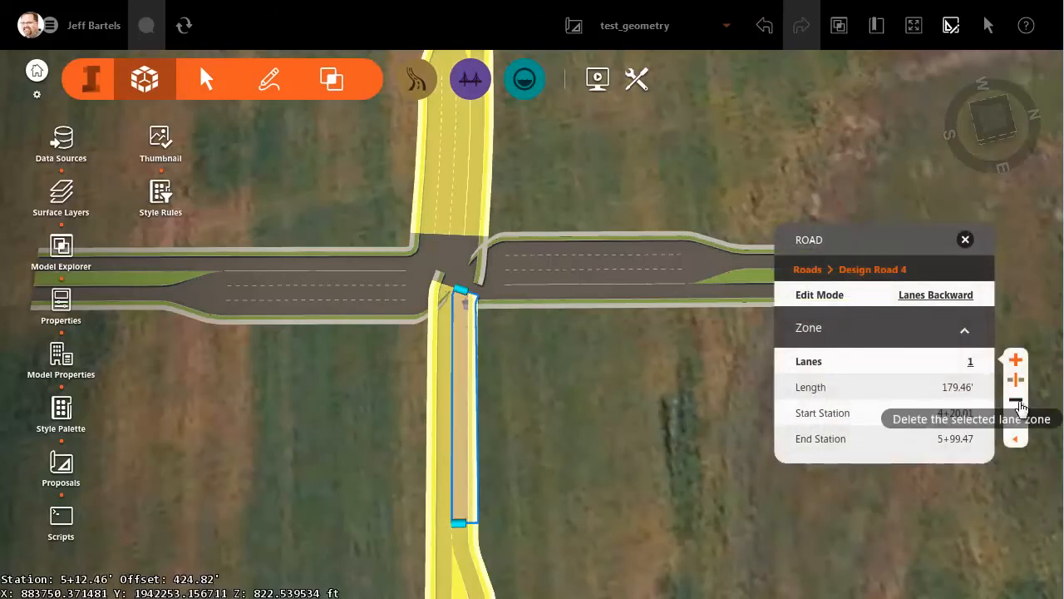
{"action": "left_click", "coordinate": [1014, 404]}
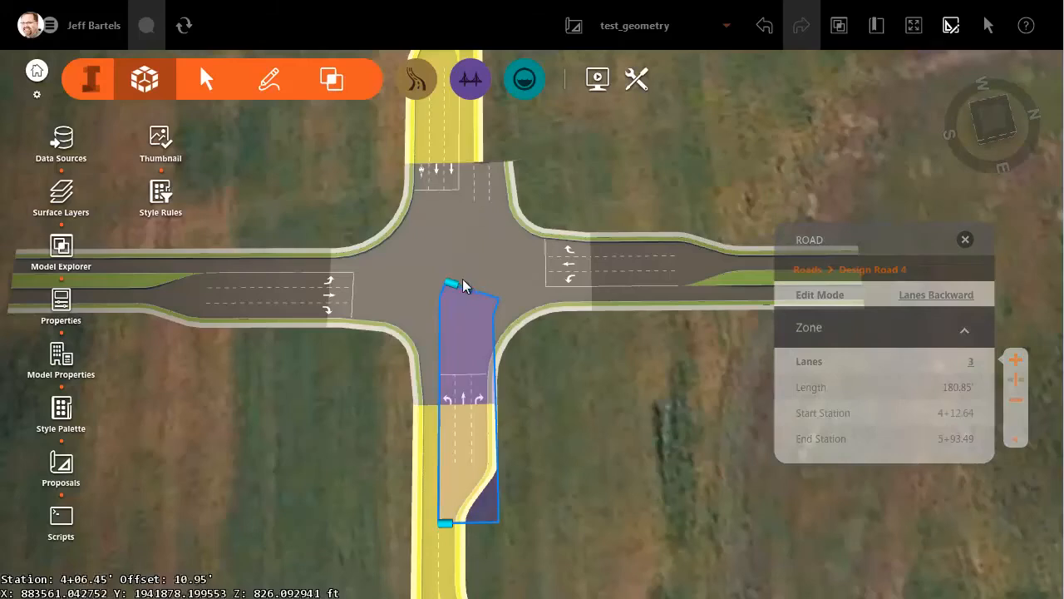
{"action": "mouse_move", "coordinate": [1014, 404]}
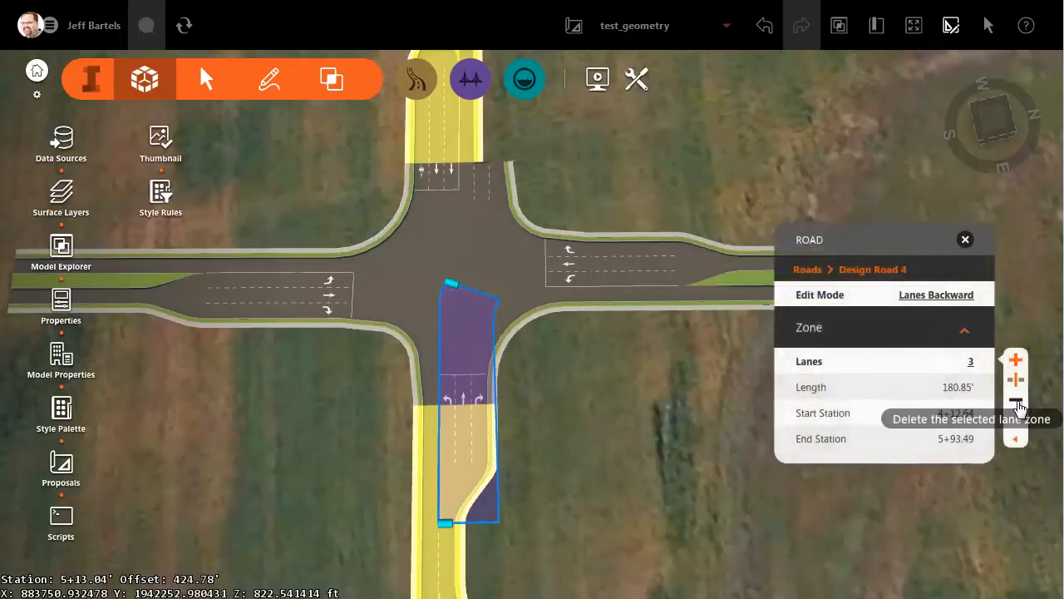
{"action": "left_click", "coordinate": [1015, 404]}
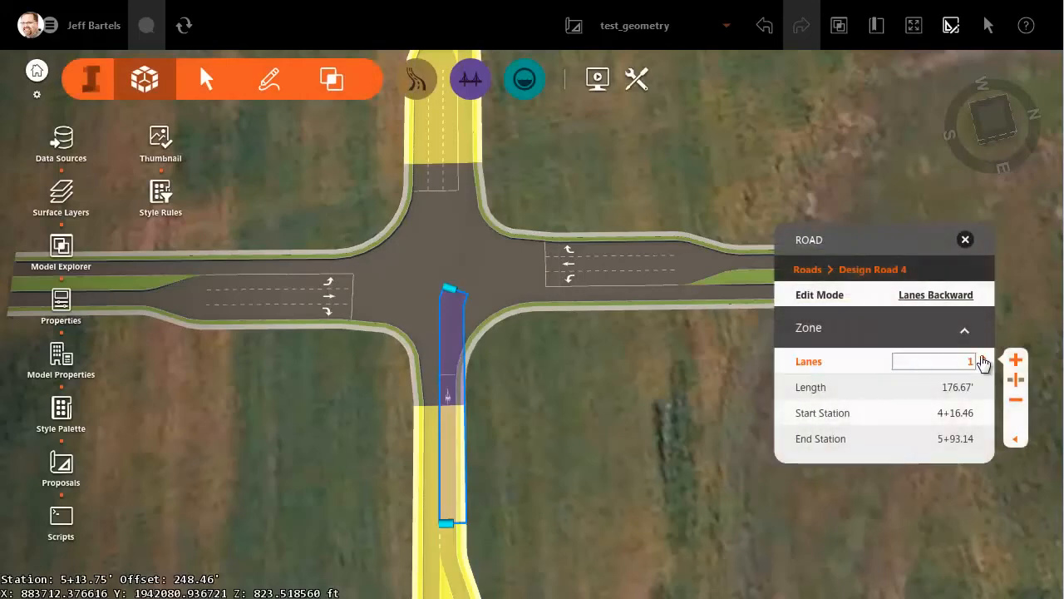
Raise the backward zone's lane count from 1 to 2.
{"action": "left_click", "coordinate": [984, 357]}
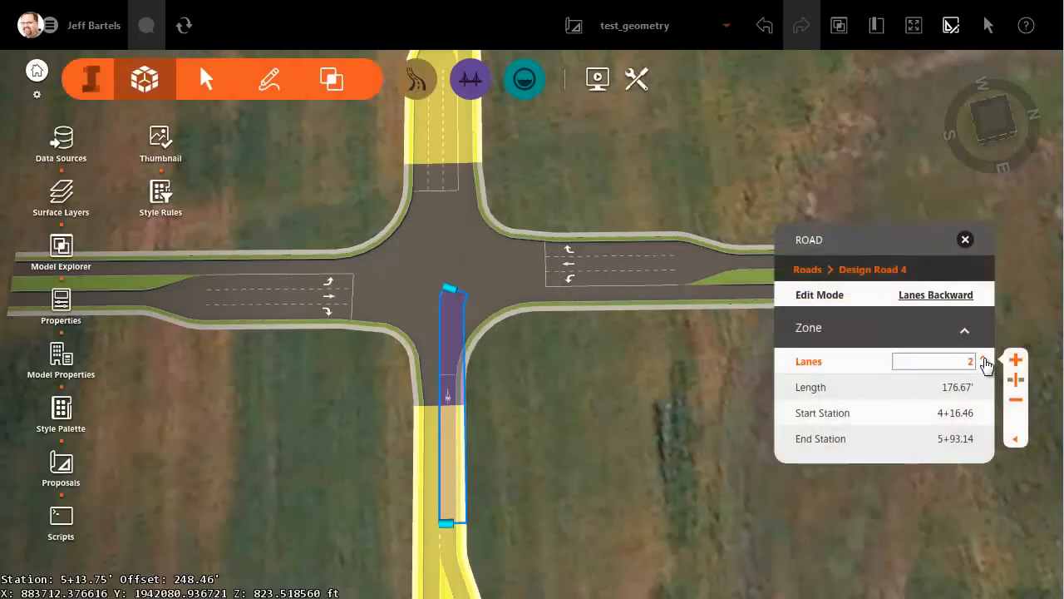
{"action": "left_click", "coordinate": [984, 366]}
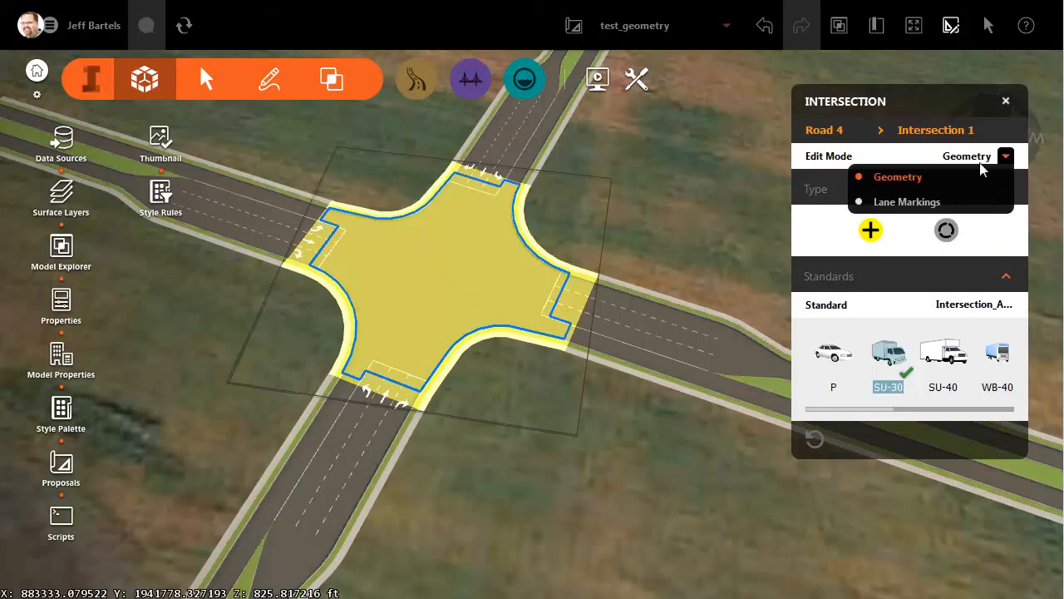
Switch Intersection 1's edit mode from Geometry to Lane Markings.
{"action": "left_click", "coordinate": [908, 201]}
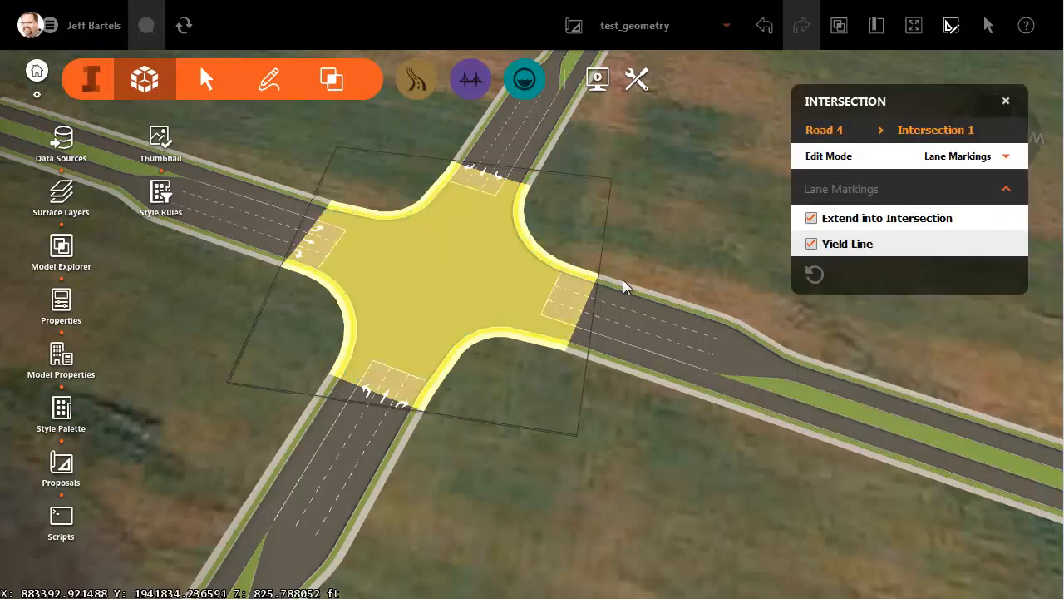
{"action": "left_click", "coordinate": [562, 302]}
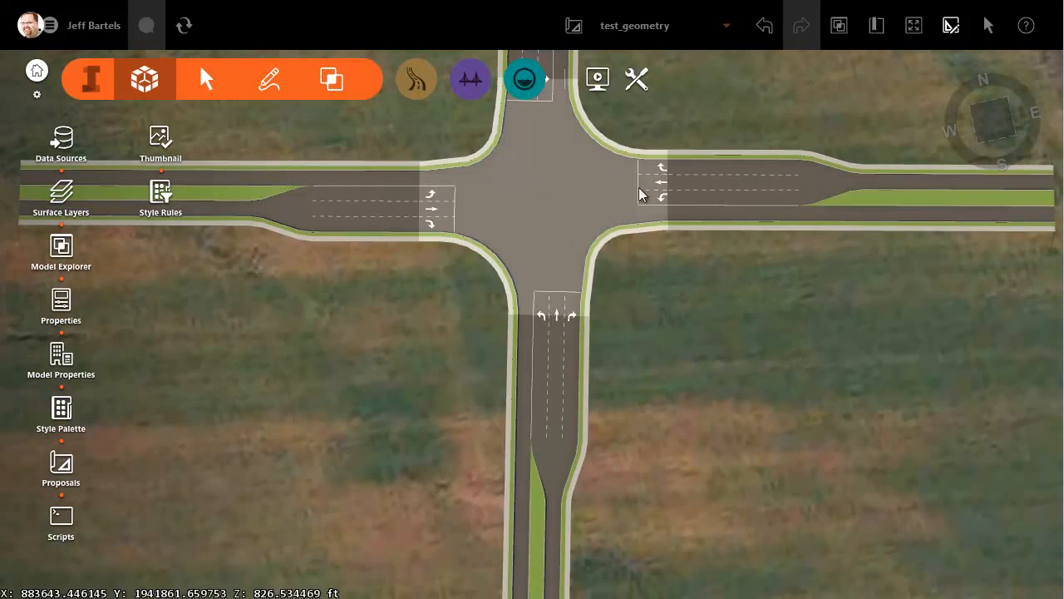
{"action": "mouse_move", "coordinate": [585, 215]}
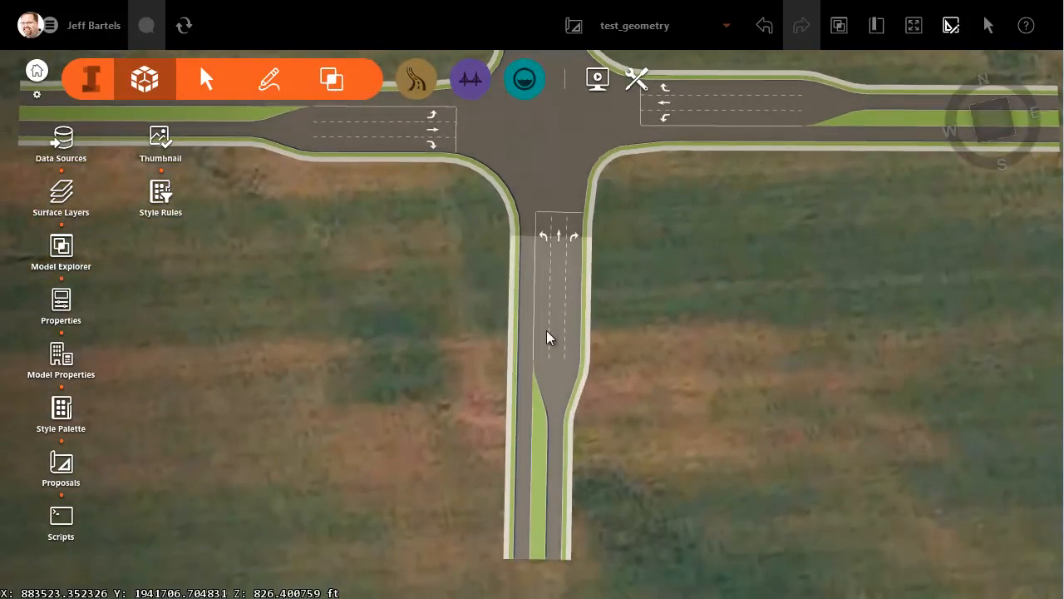
Select the south leg to show the Design Road 6 panel.
{"action": "left_click", "coordinate": [550, 336]}
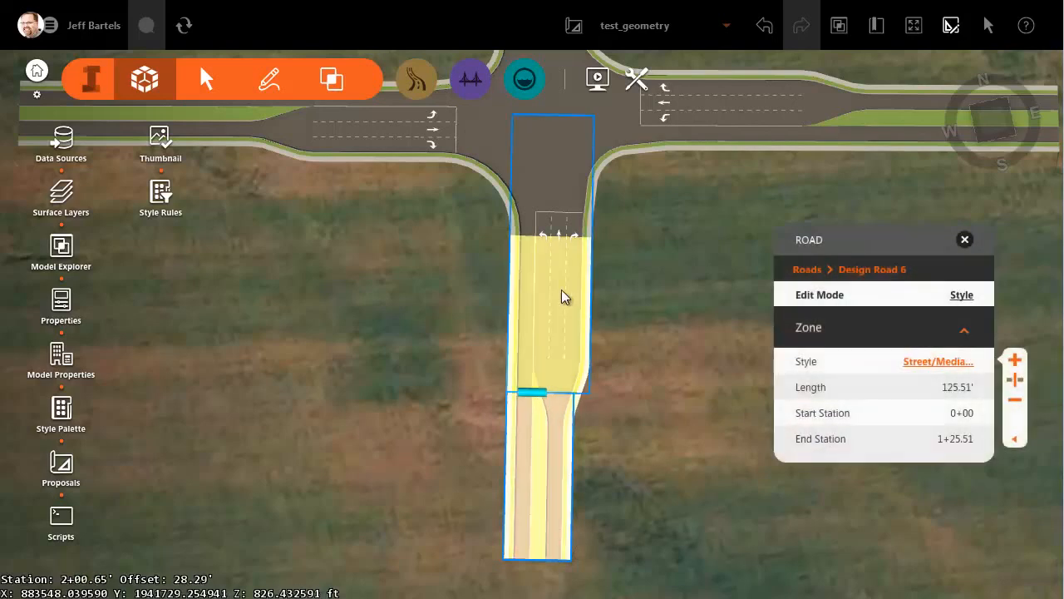
Toggle Design Road 6 between Lanes Forward and Style, then edit the forward zone's lane count.
{"action": "left_click", "coordinate": [961, 294]}
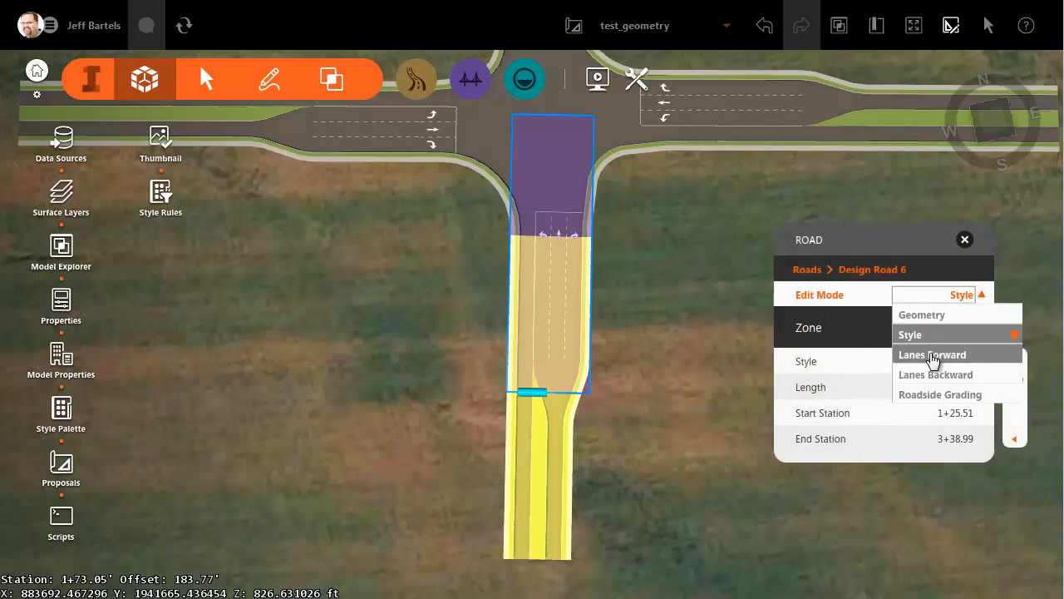
{"action": "left_click", "coordinate": [931, 354]}
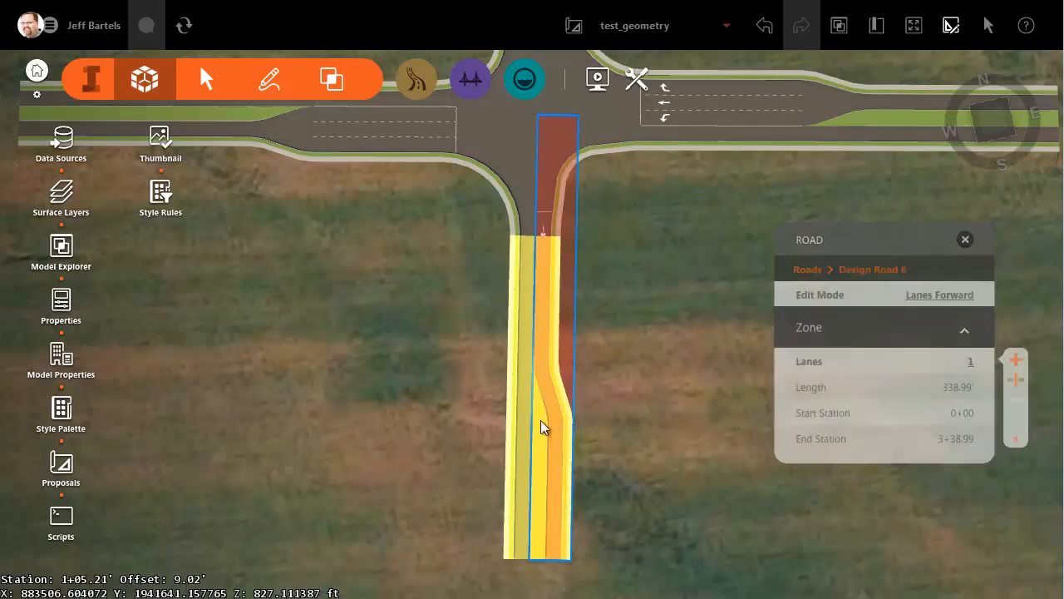
{"action": "left_click", "coordinate": [939, 294]}
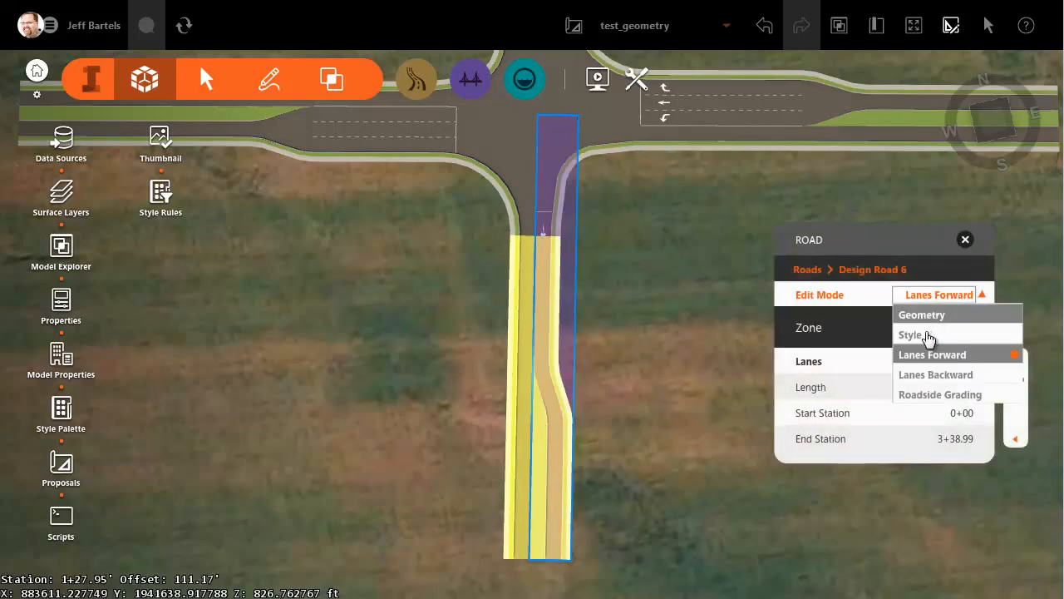
{"action": "left_click", "coordinate": [909, 336]}
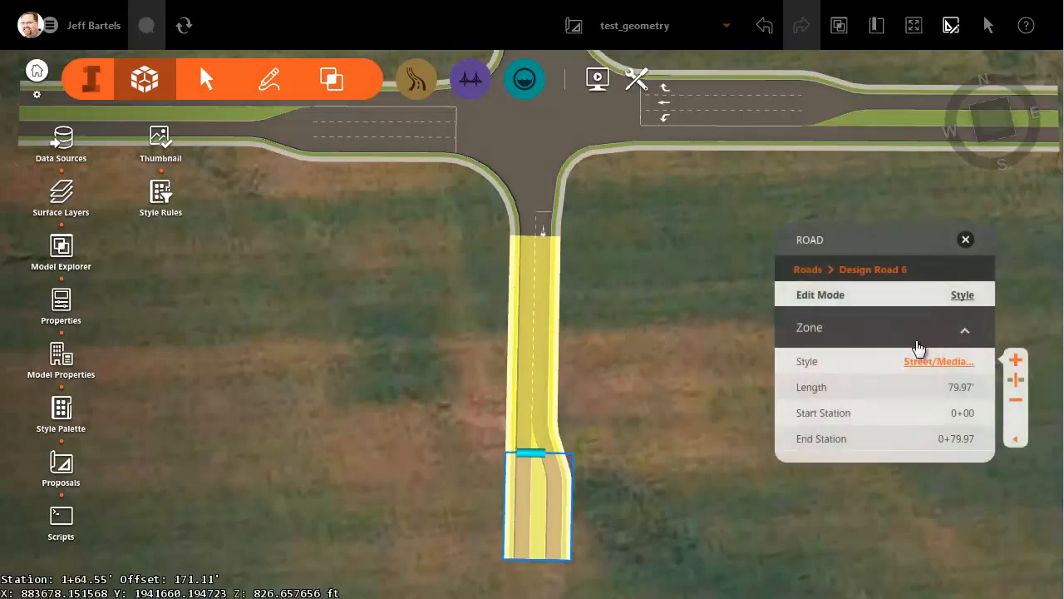
{"action": "left_click", "coordinate": [961, 294]}
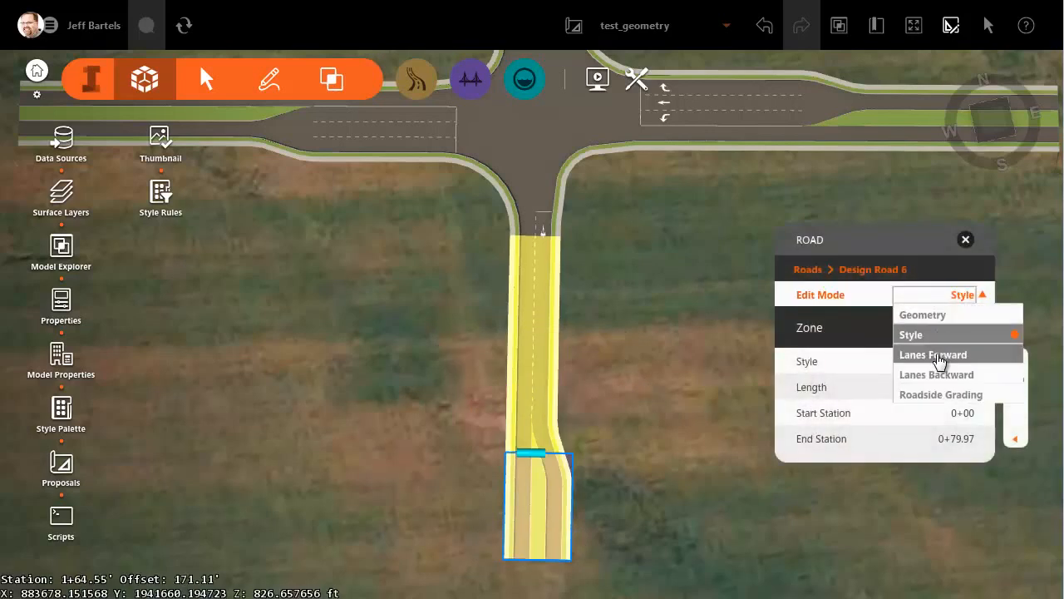
{"action": "left_click", "coordinate": [933, 355]}
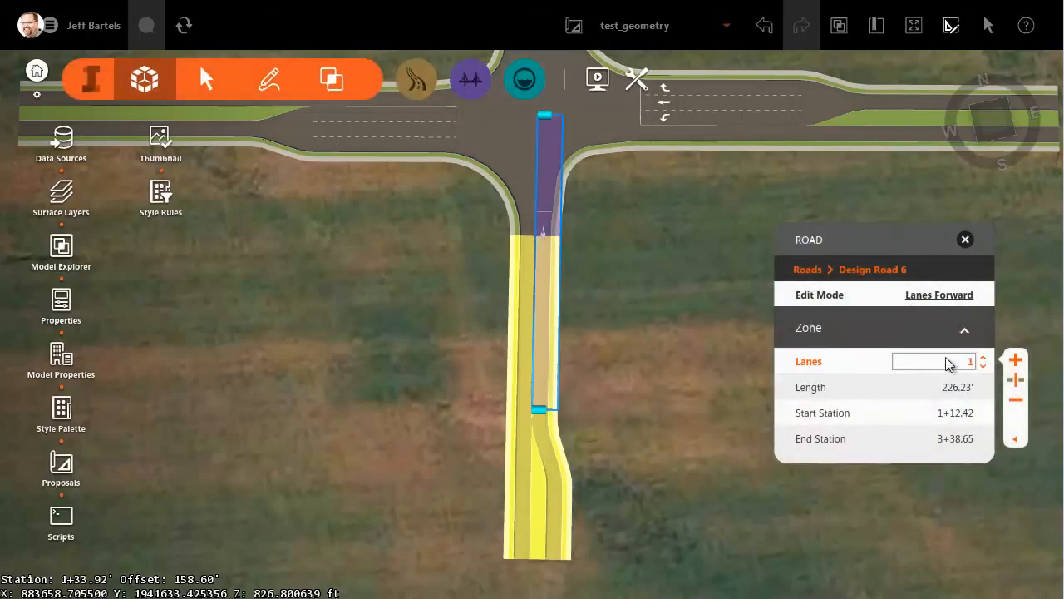
{"action": "left_click", "coordinate": [983, 356]}
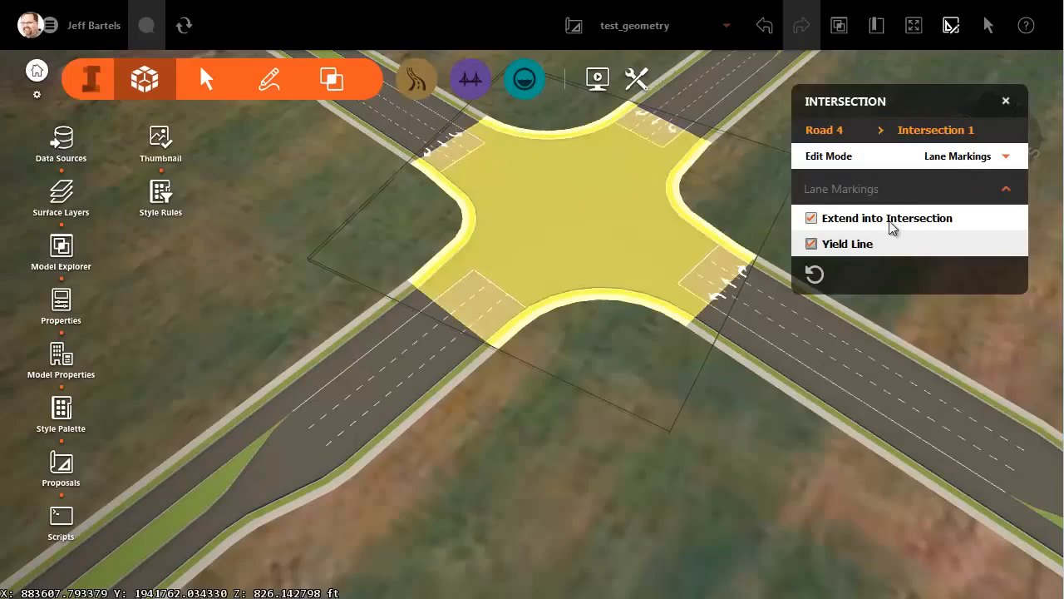
Toggle Extend into Intersection so every leg shows approach lanes and turn arrows.
{"action": "left_click", "coordinate": [492, 289]}
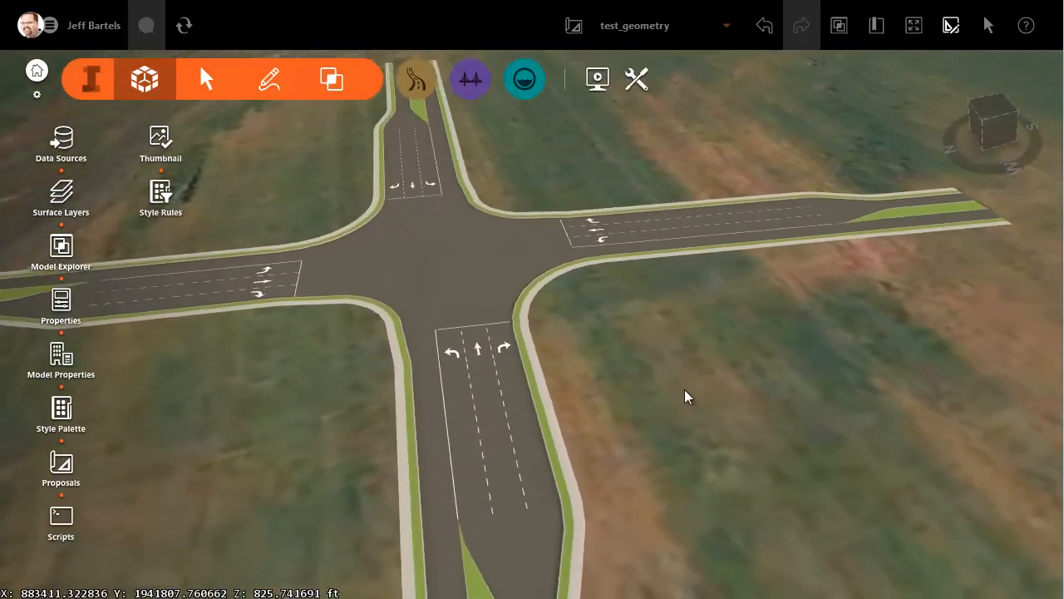
{"action": "left_click_drag", "start_coordinate": [687, 396], "coordinate": [572, 436]}
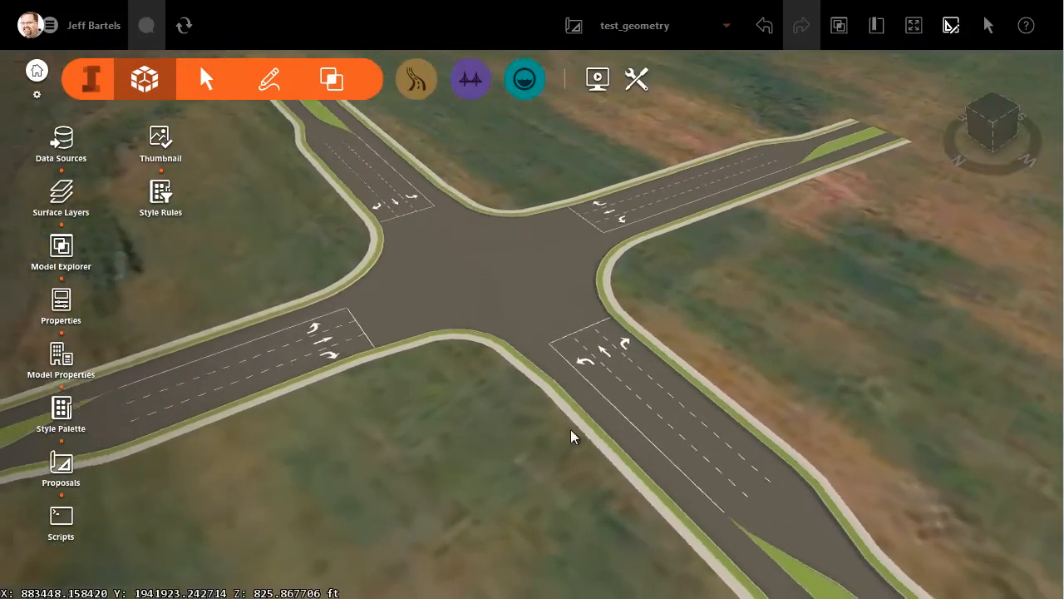
{"action": "left_click_drag", "start_coordinate": [572, 435], "coordinate": [590, 450]}
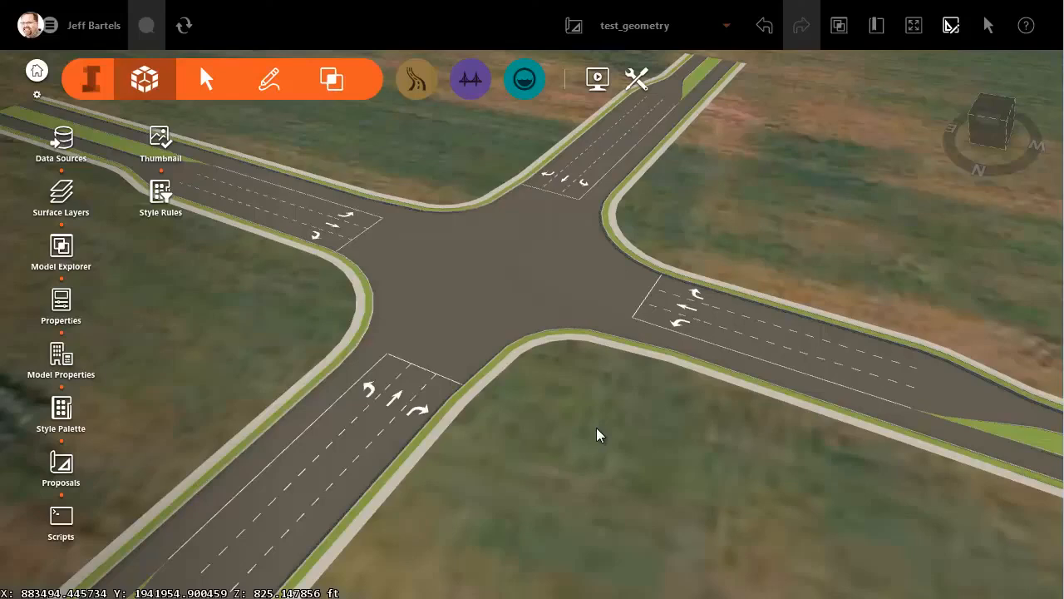
{"action": "mouse_move", "coordinate": [573, 409]}
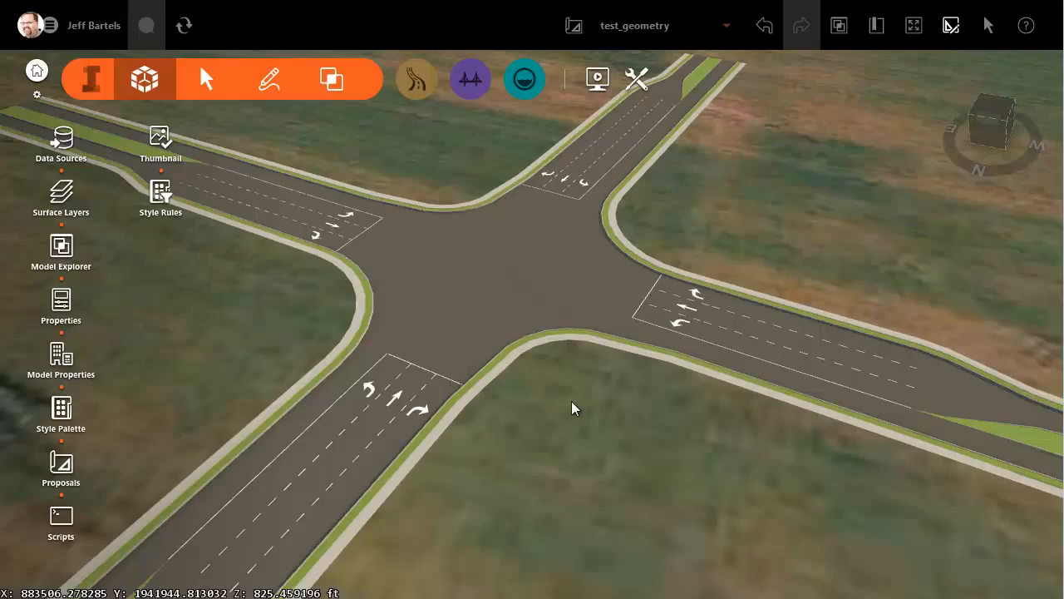